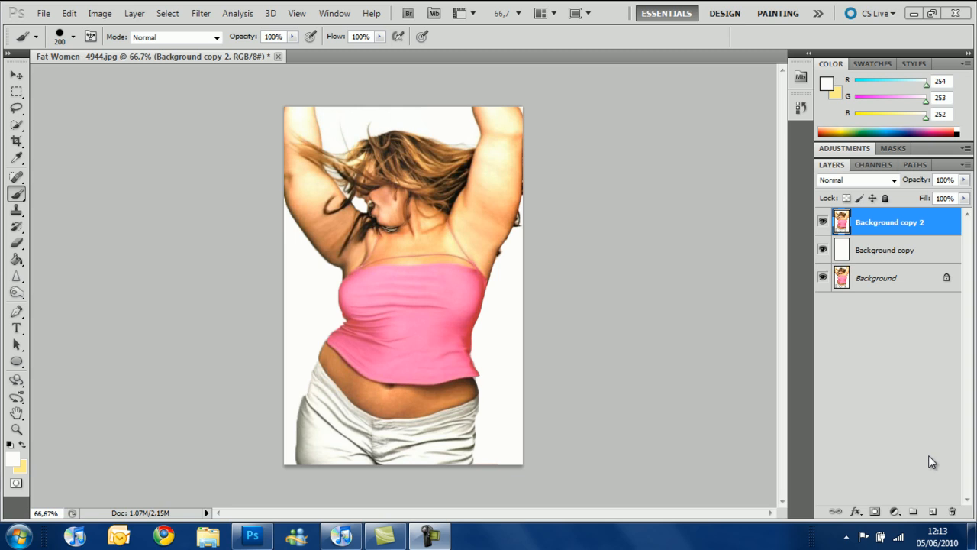
mouse_move(788, 351)
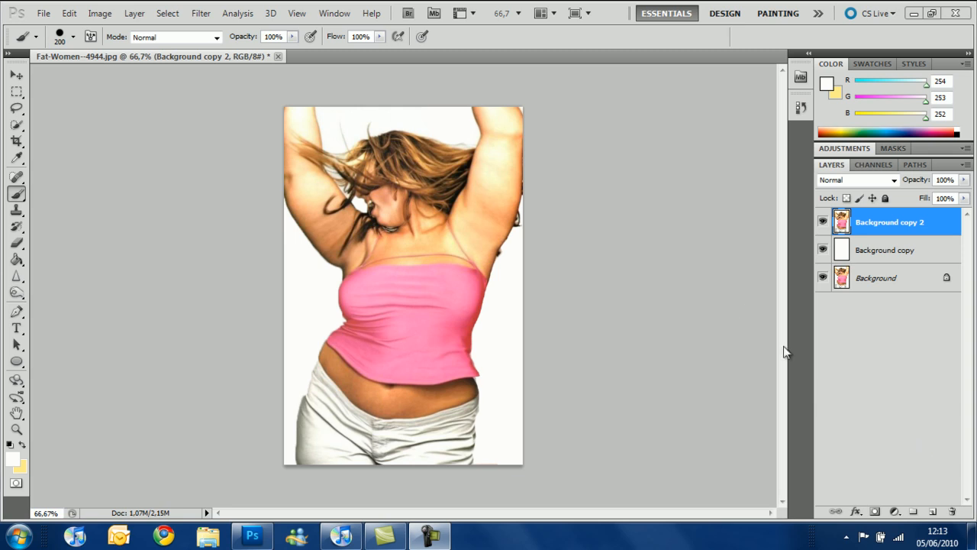
mouse_move(150, 321)
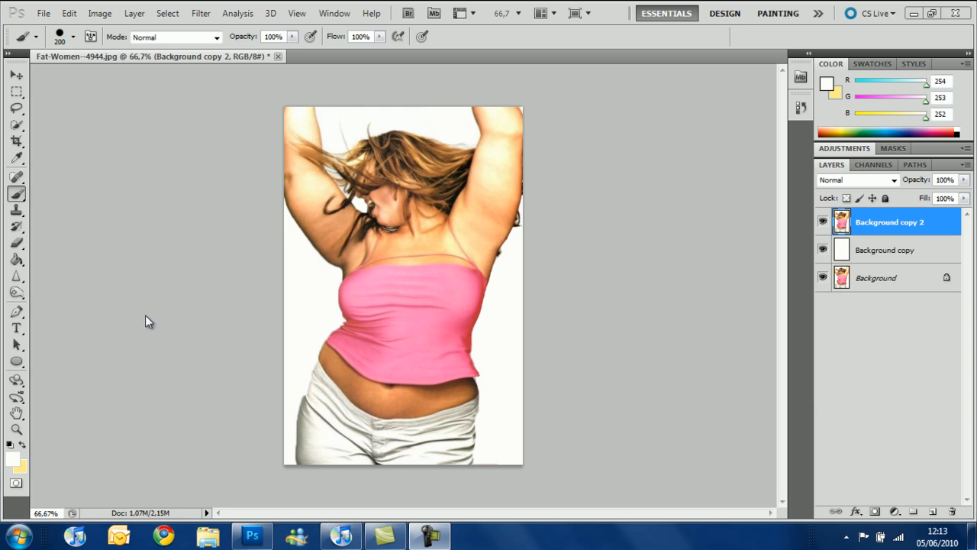
mouse_move(299, 418)
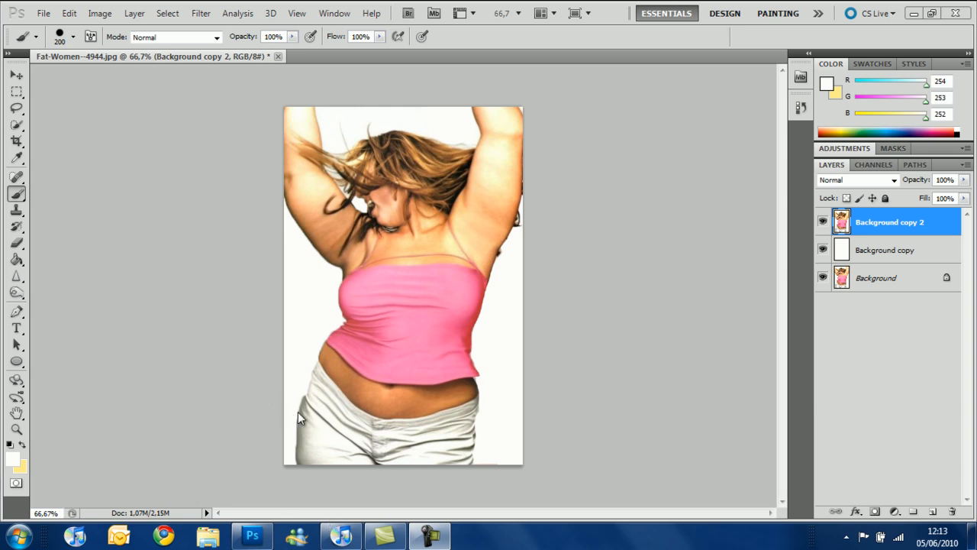
mouse_move(531, 448)
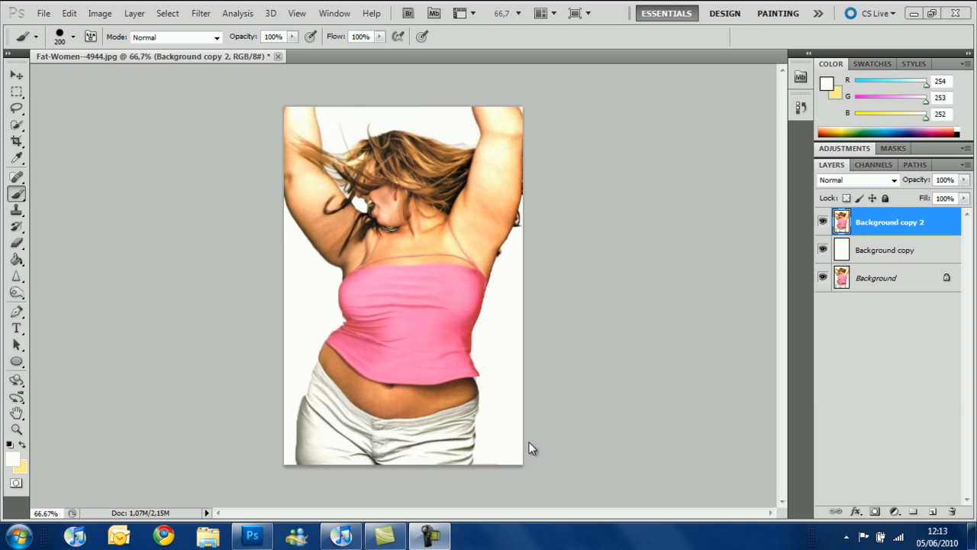
mouse_move(535, 449)
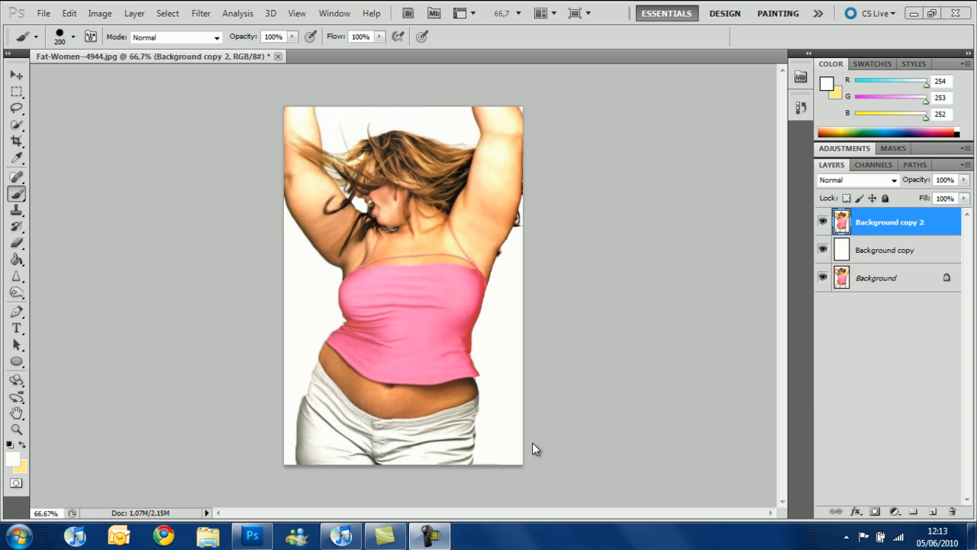
mouse_move(561, 433)
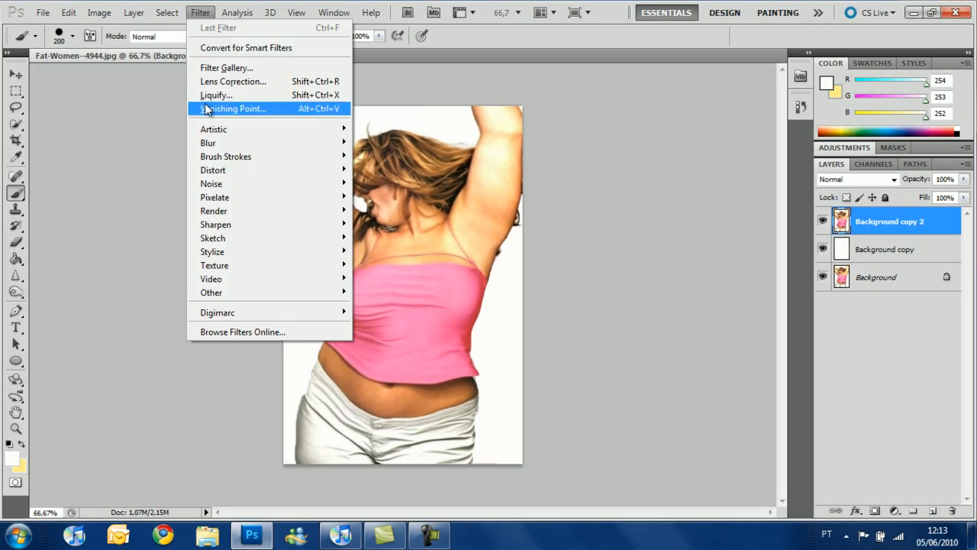
- Bring up the Liquify filter dialog on the woman's photo layer
click(217, 94)
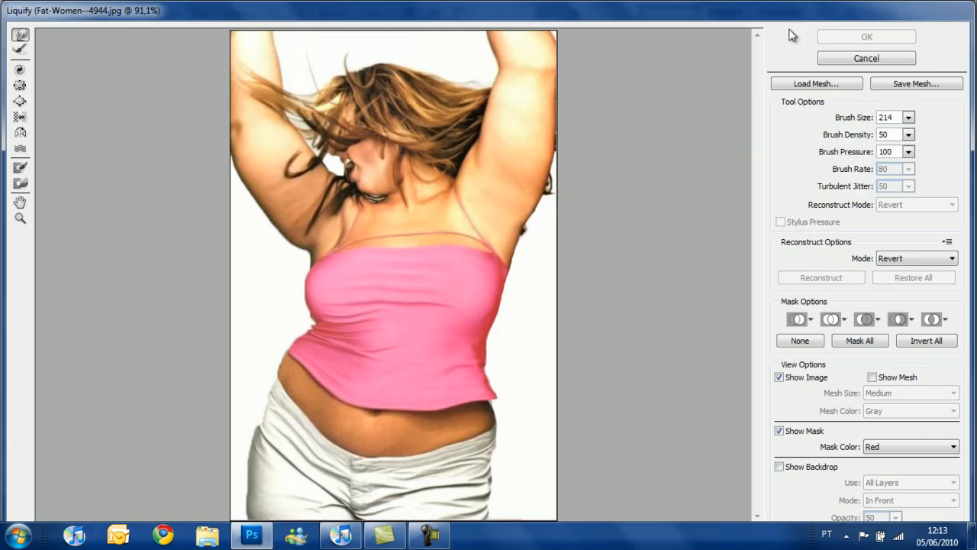
mouse_move(140, 6)
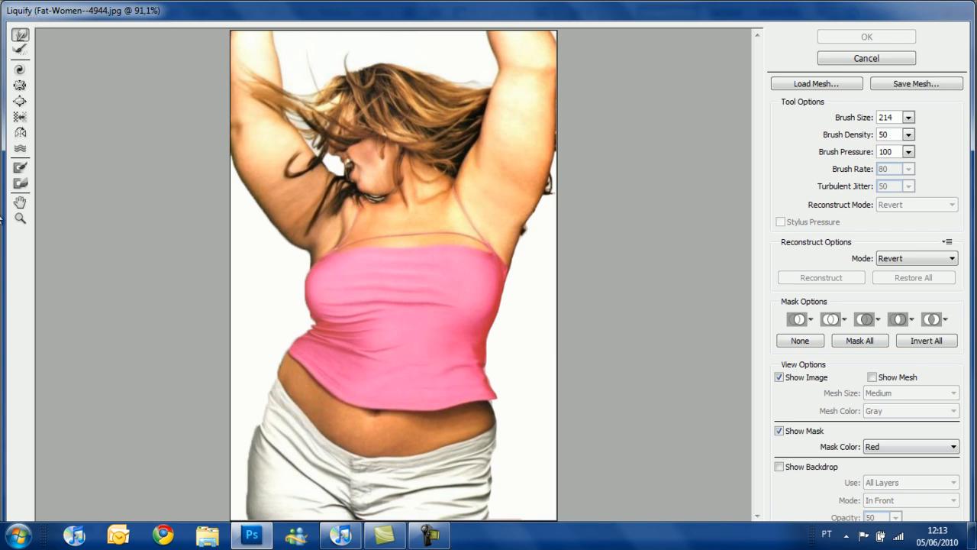
mouse_move(46, 501)
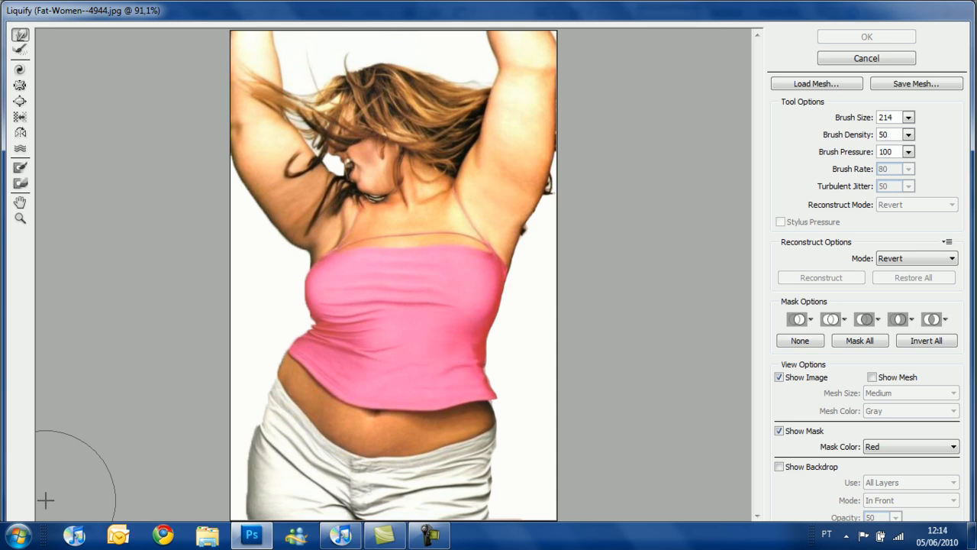
mouse_move(703, 321)
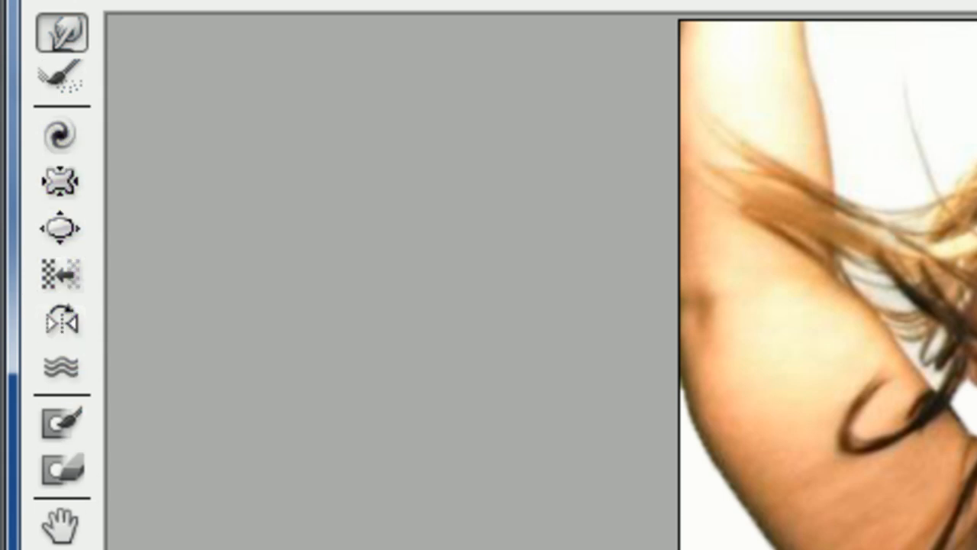
mouse_move(61, 33)
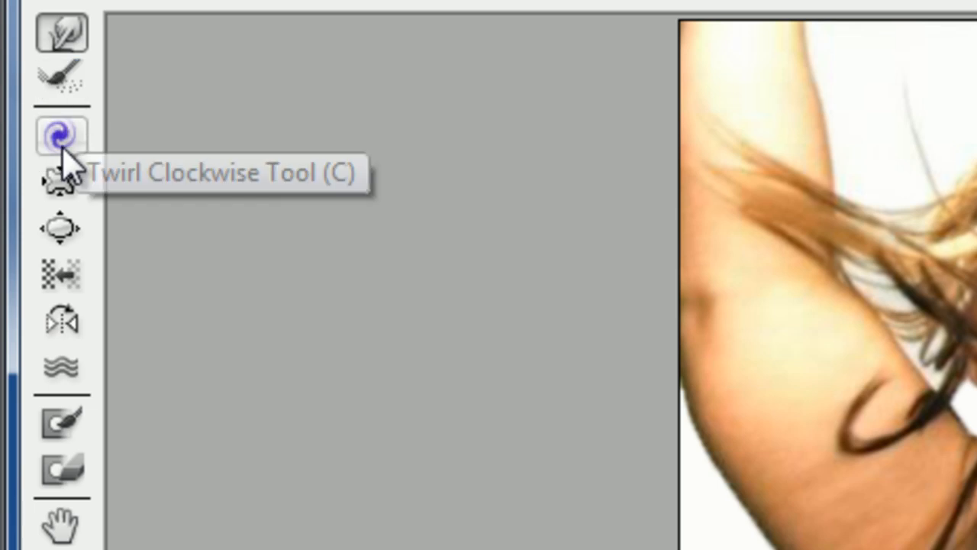
mouse_move(61, 33)
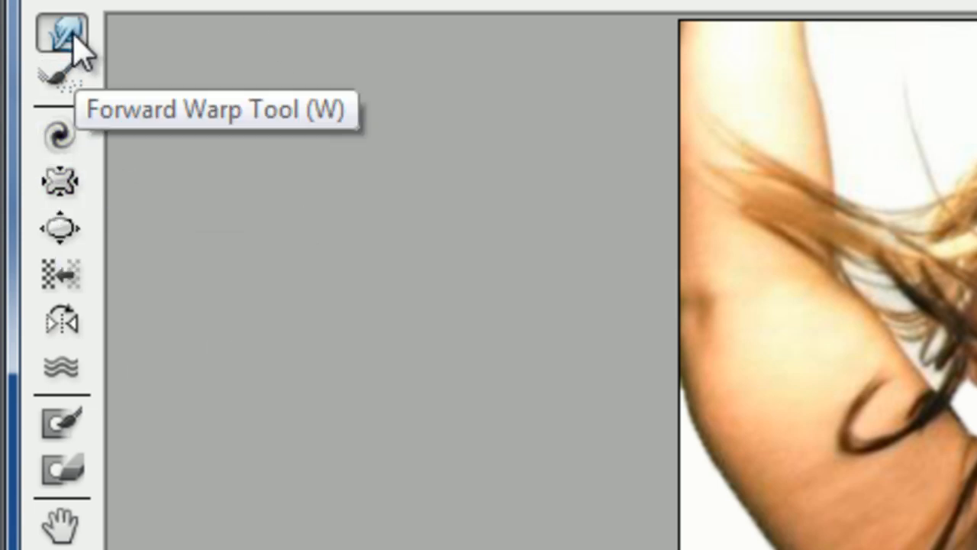
mouse_move(65, 46)
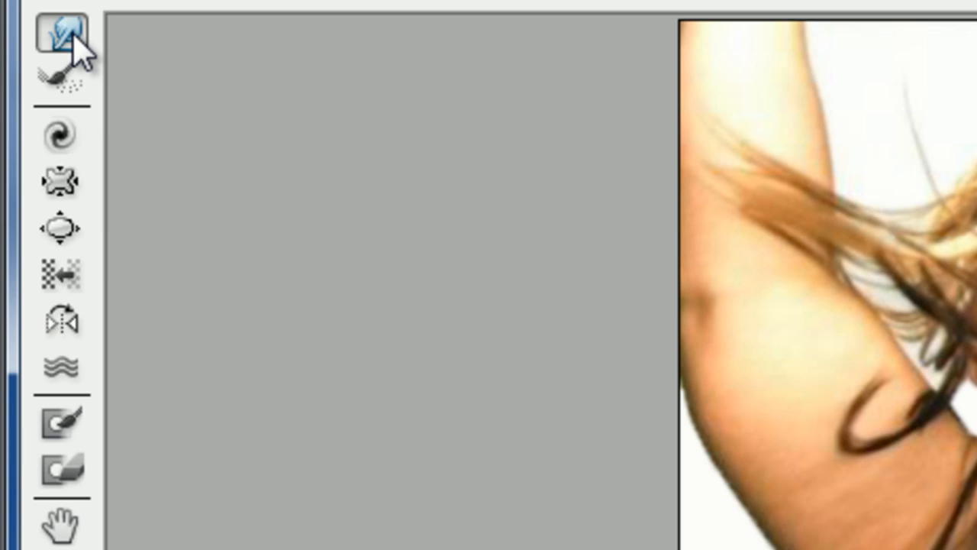
mouse_move(62, 82)
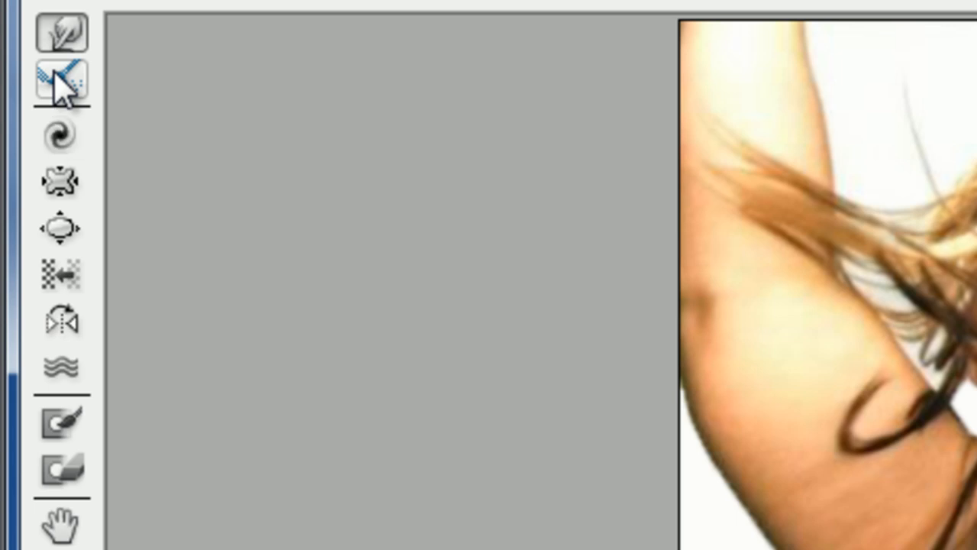
mouse_move(61, 136)
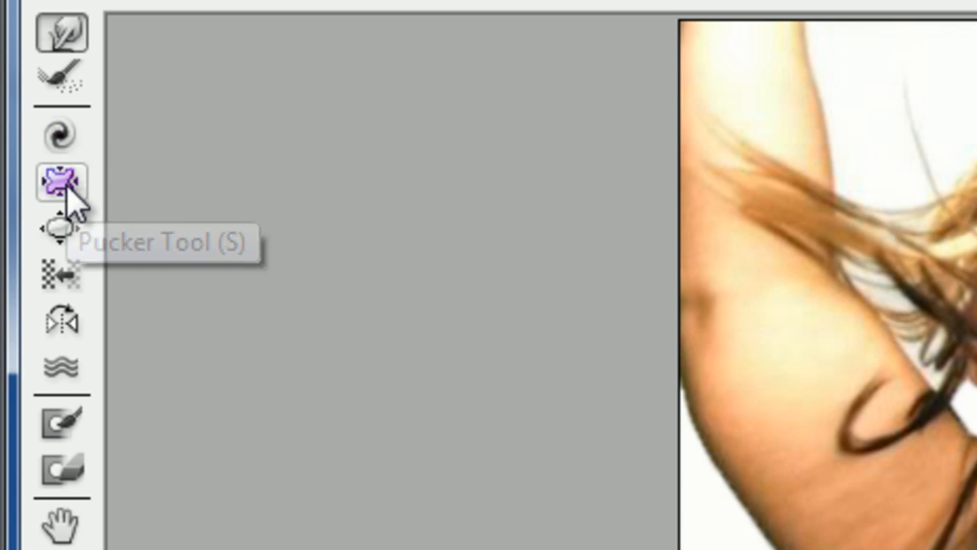
mouse_move(62, 183)
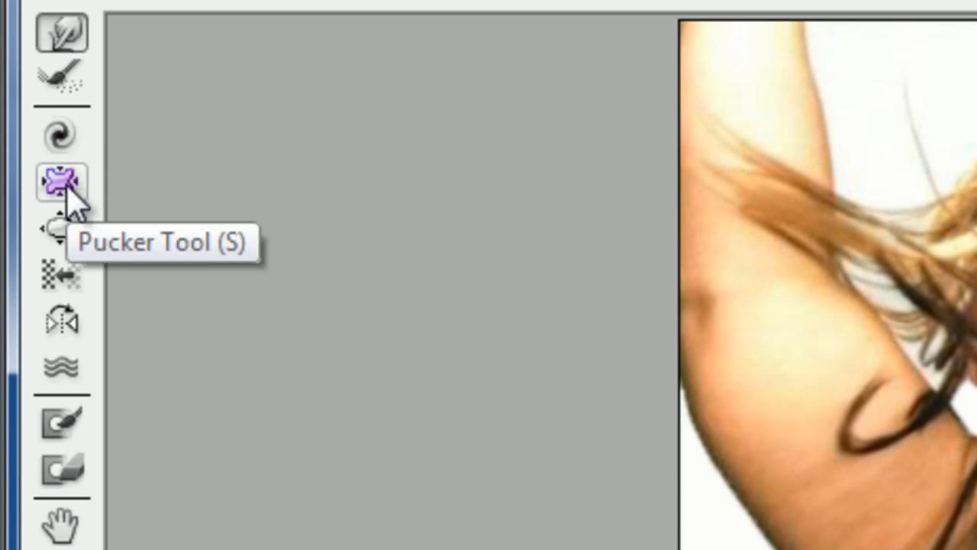
mouse_move(64, 191)
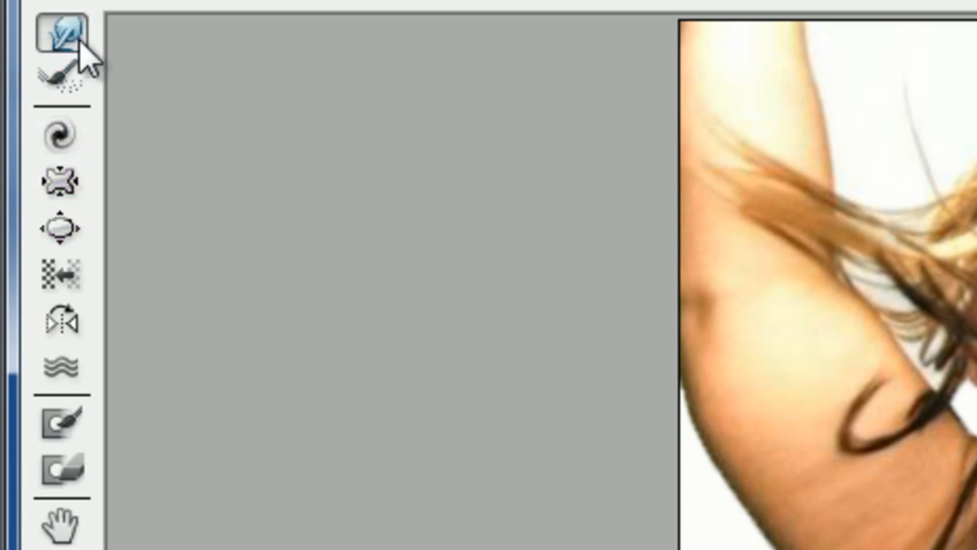
click(61, 367)
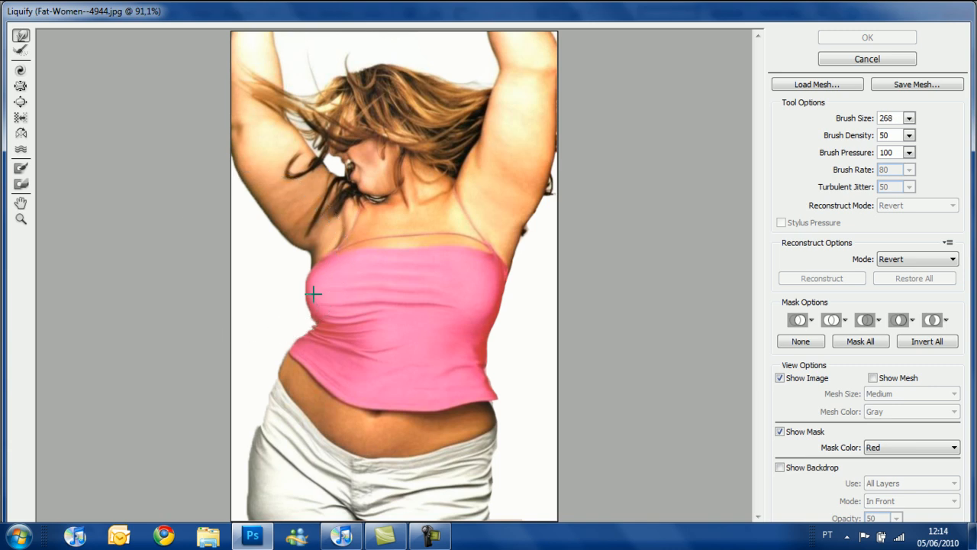
mouse_move(543, 411)
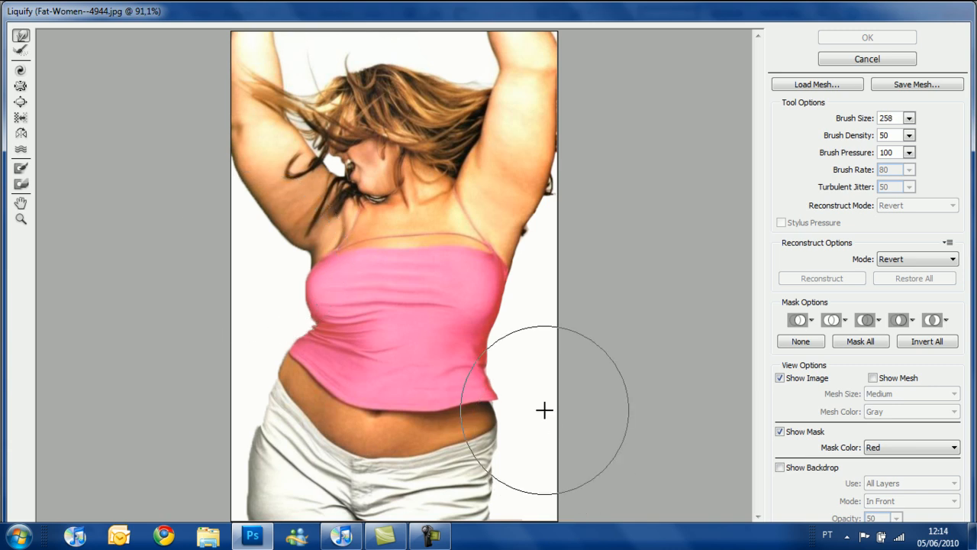
mouse_move(273, 334)
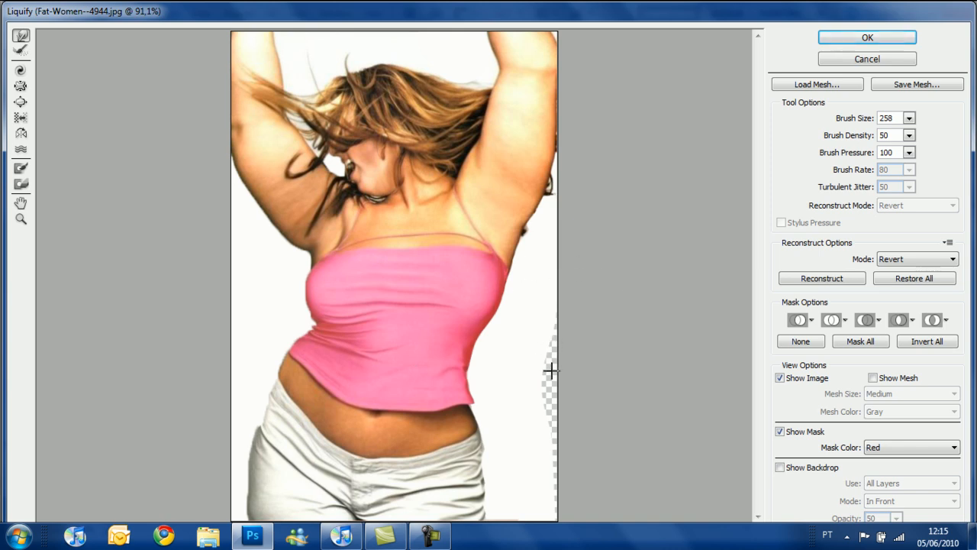
mouse_move(552, 374)
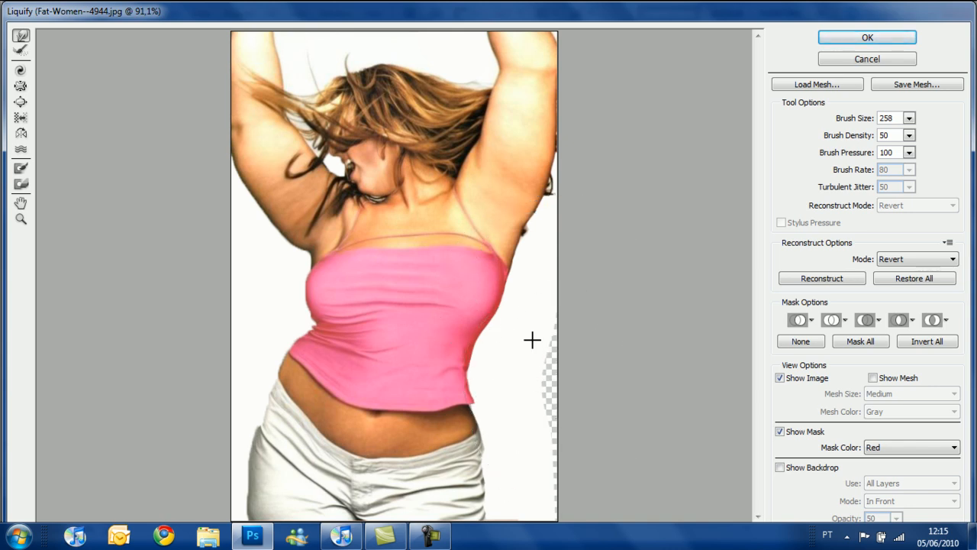
mouse_move(240, 310)
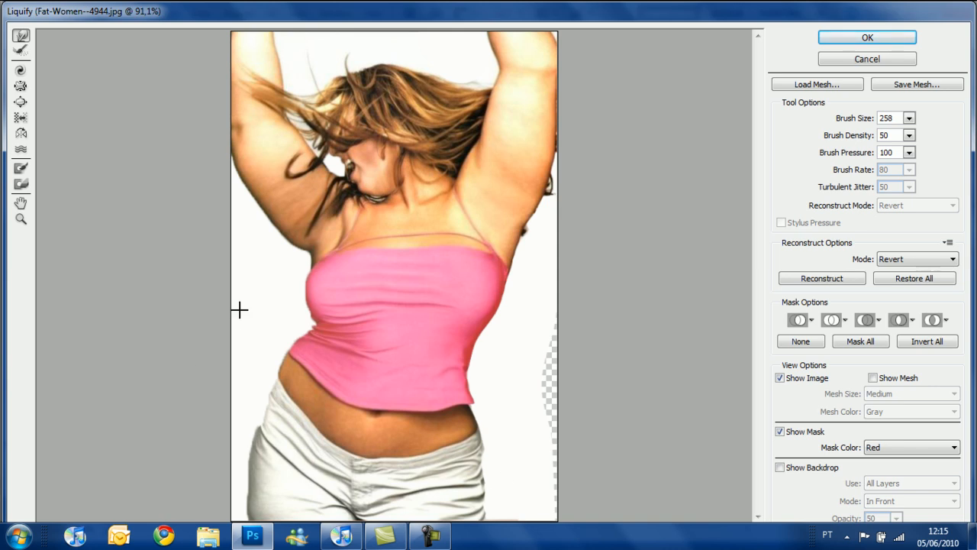
mouse_move(269, 327)
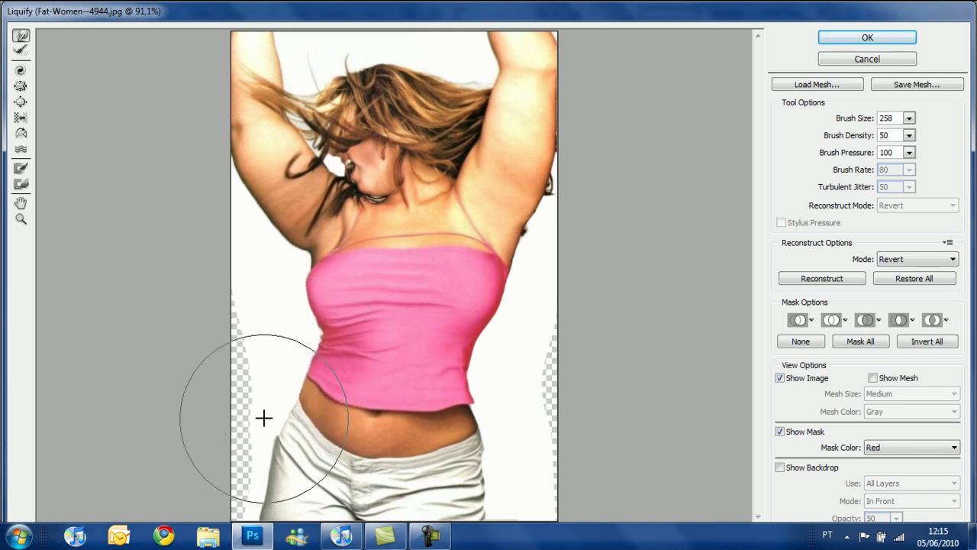
- Warp the left hip and raised left arm inward, then narrow the right side of the chest
drag(263, 419, 254, 503)
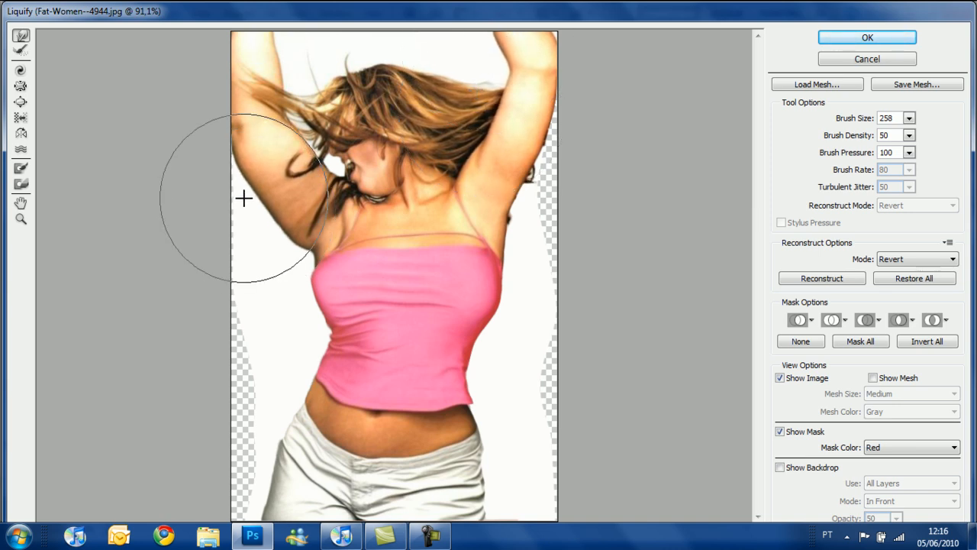
drag(244, 198, 293, 241)
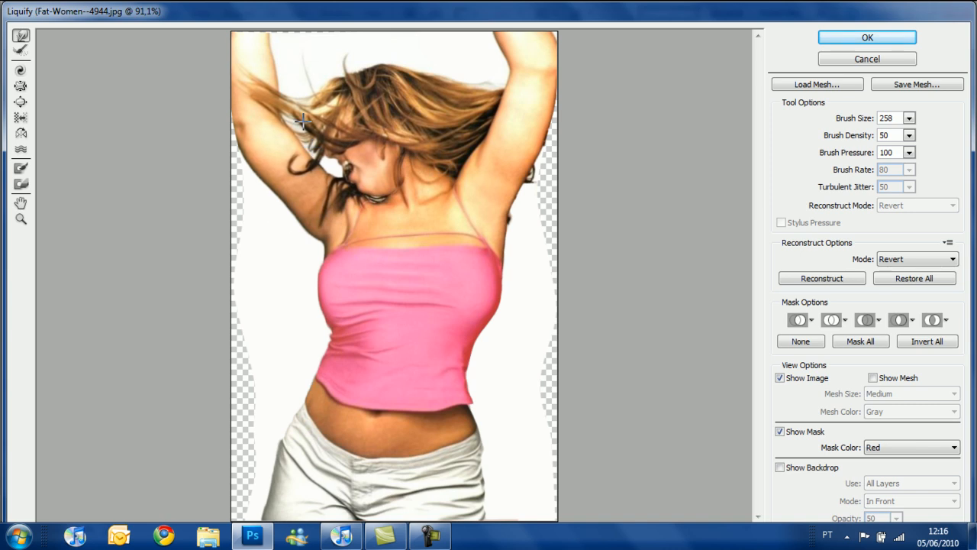
mouse_move(512, 319)
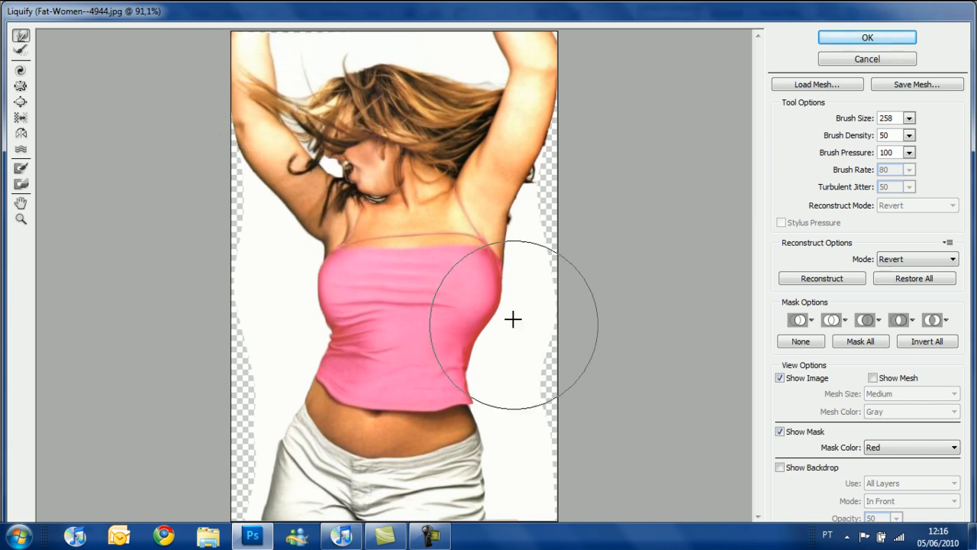
drag(512, 319, 312, 353)
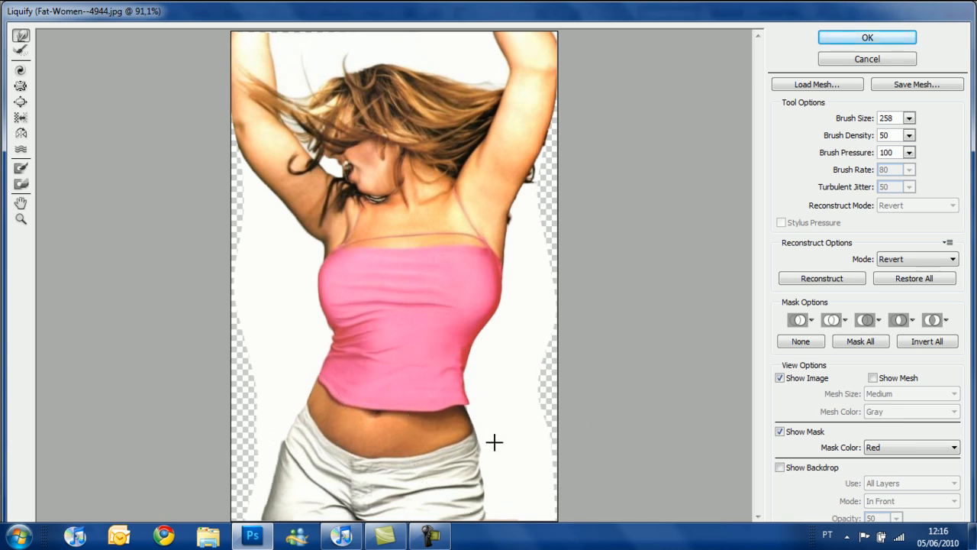
mouse_move(254, 510)
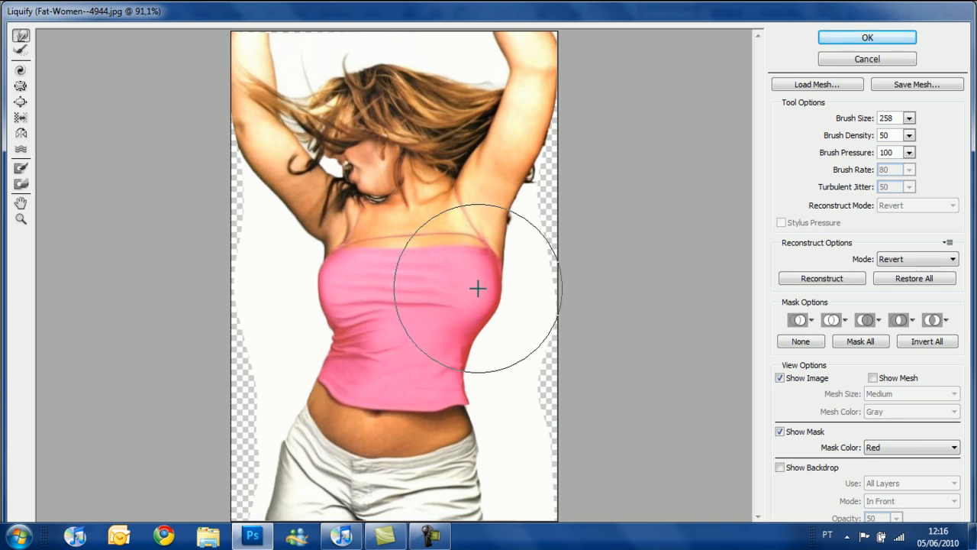
drag(476, 289, 333, 281)
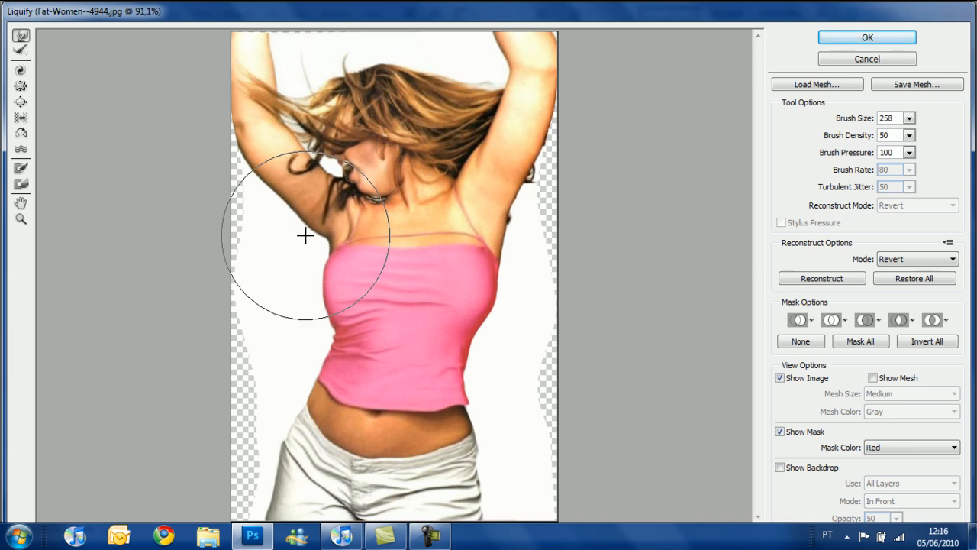
mouse_move(507, 282)
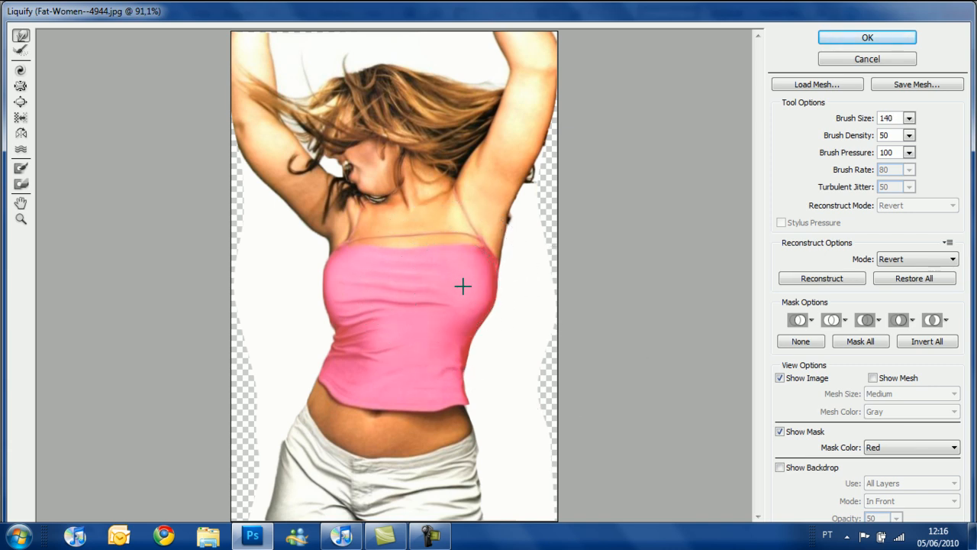
- Pull the right side of the pink top and the belly below it inward with a smaller brush
drag(464, 287, 333, 288)
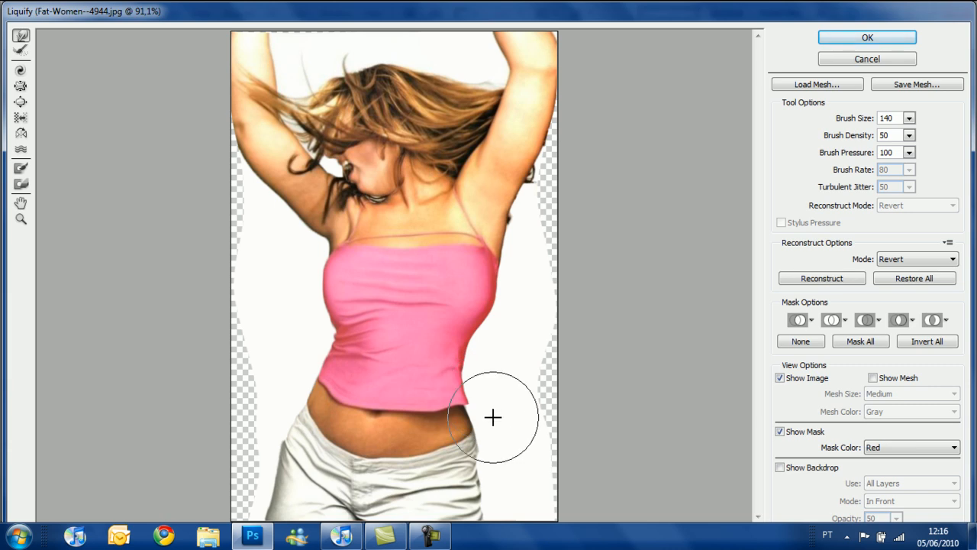
drag(492, 419, 336, 366)
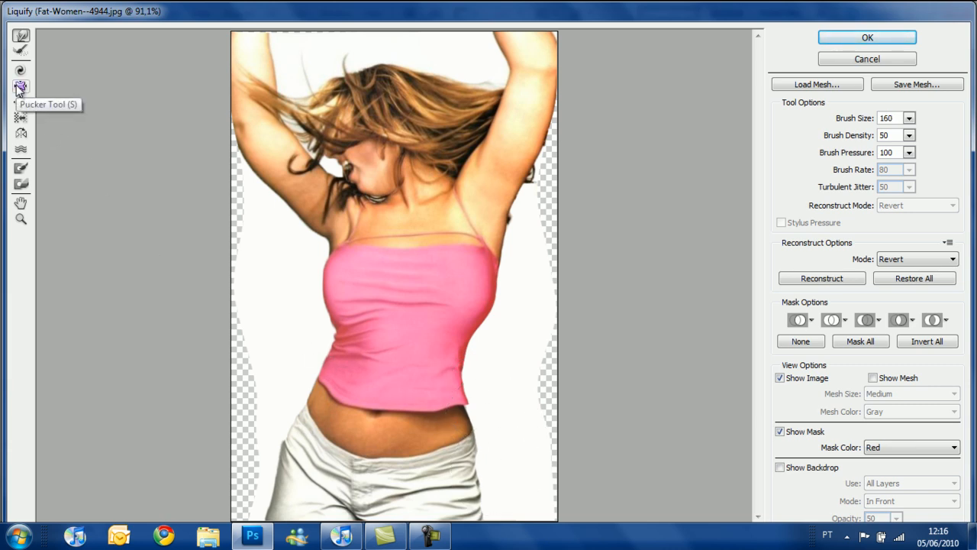
mouse_move(459, 278)
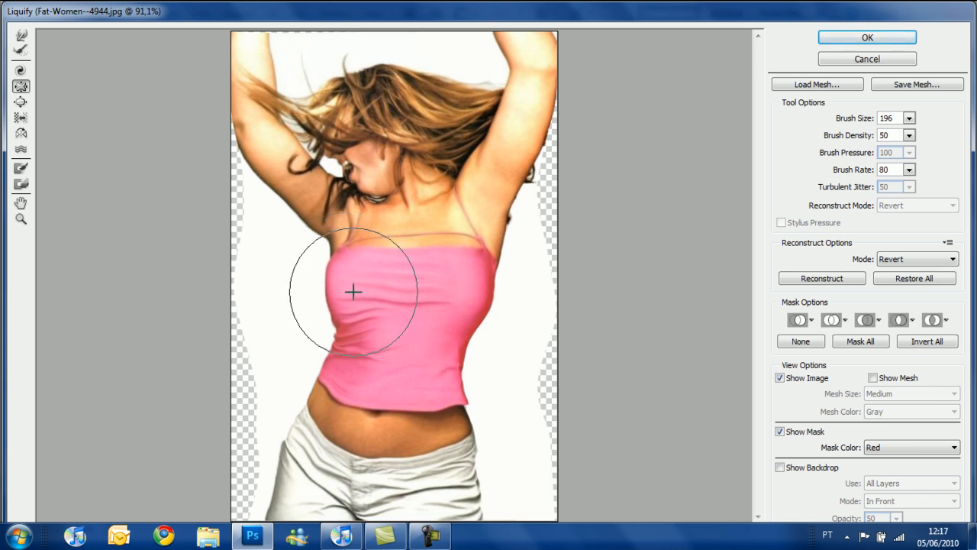
- Pucker both sides of the chest and the area below the left arm to contract them
drag(354, 293, 375, 412)
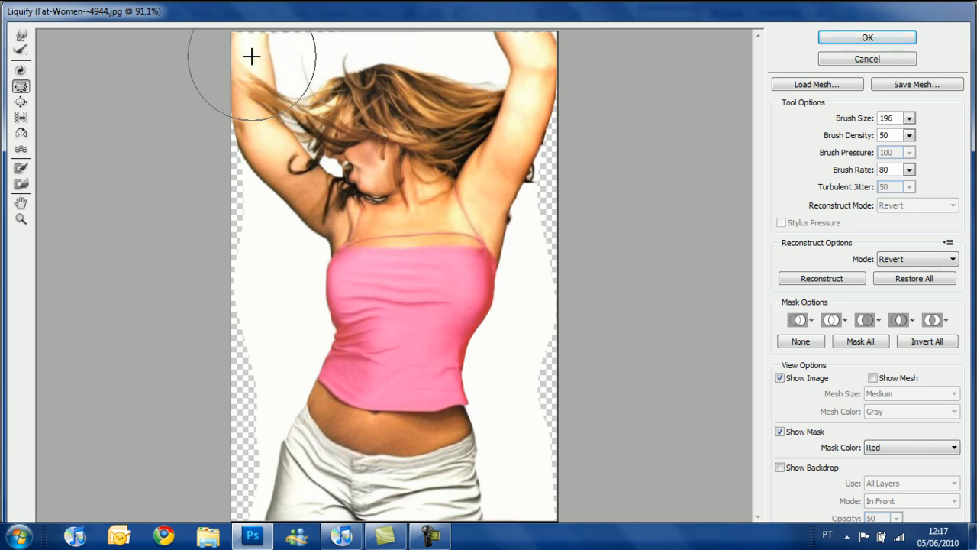
drag(252, 58, 288, 160)
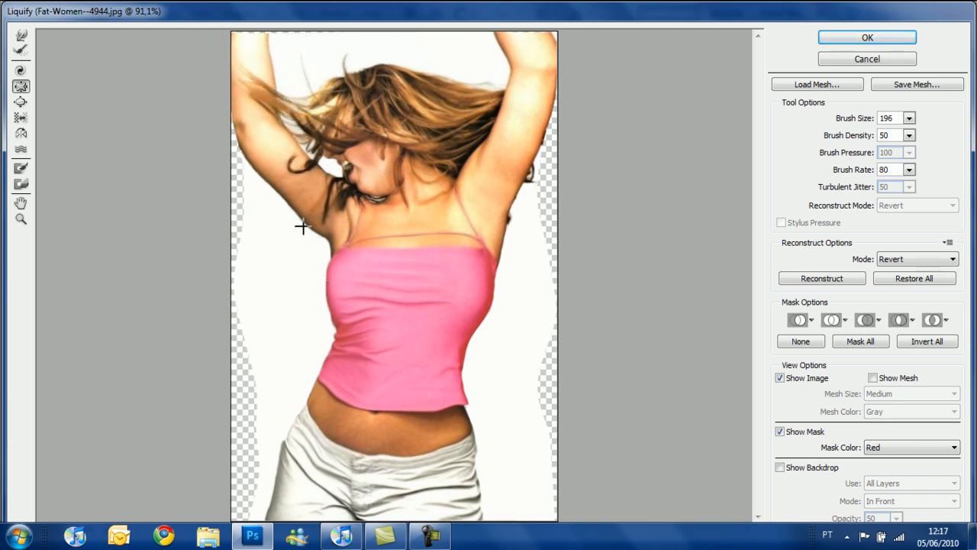
mouse_move(288, 225)
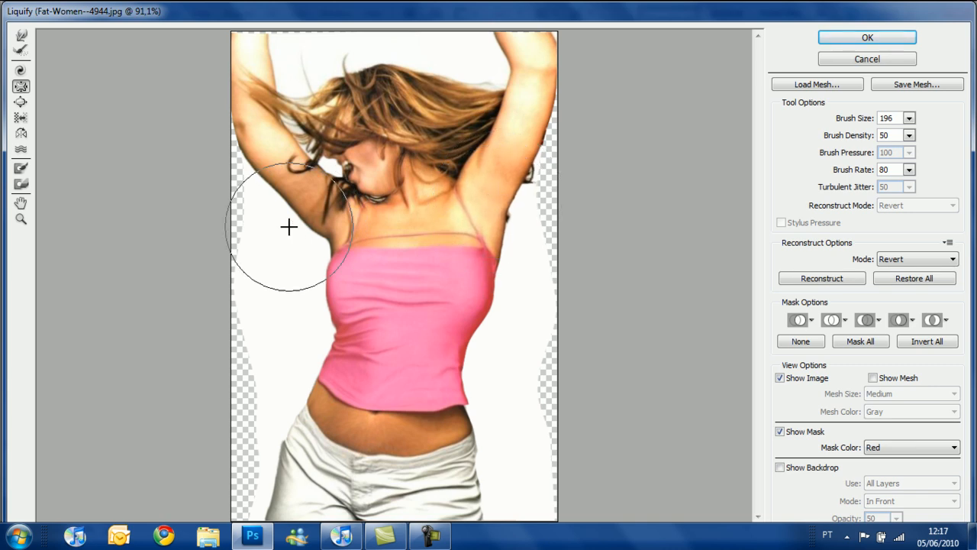
drag(289, 226, 261, 189)
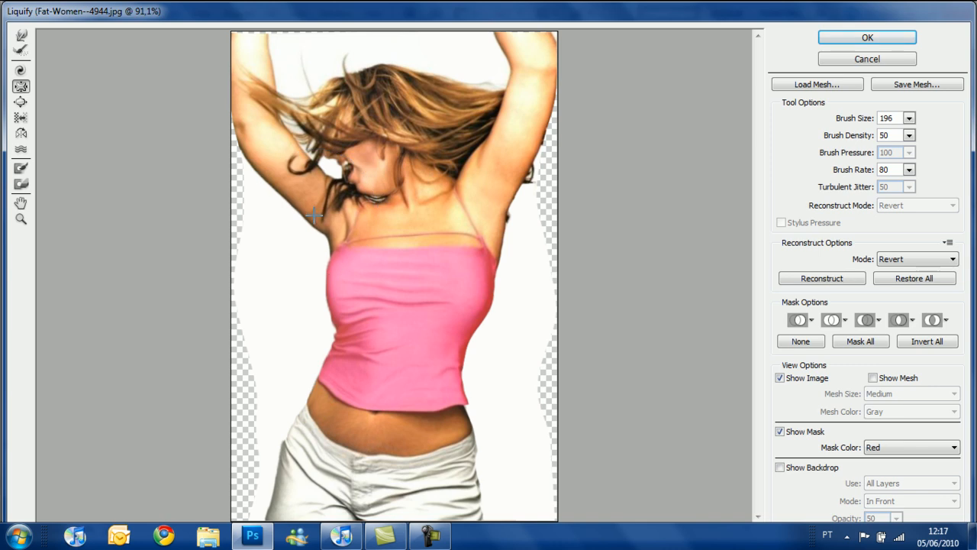
mouse_move(309, 177)
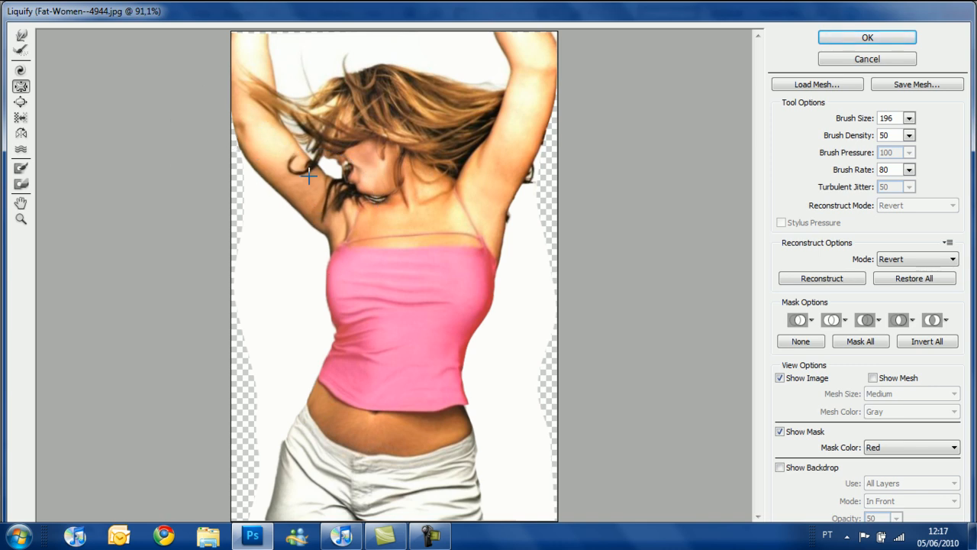
mouse_move(481, 308)
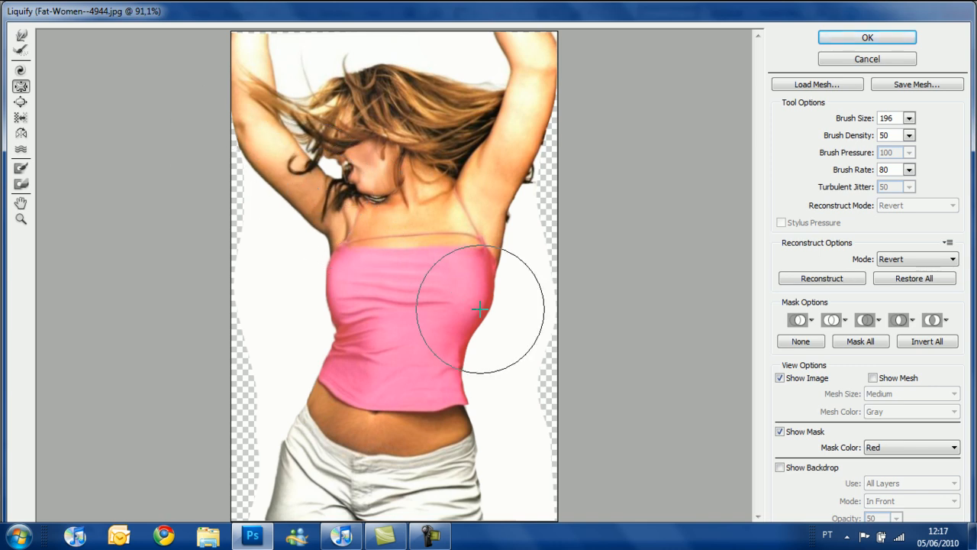
drag(481, 309, 372, 400)
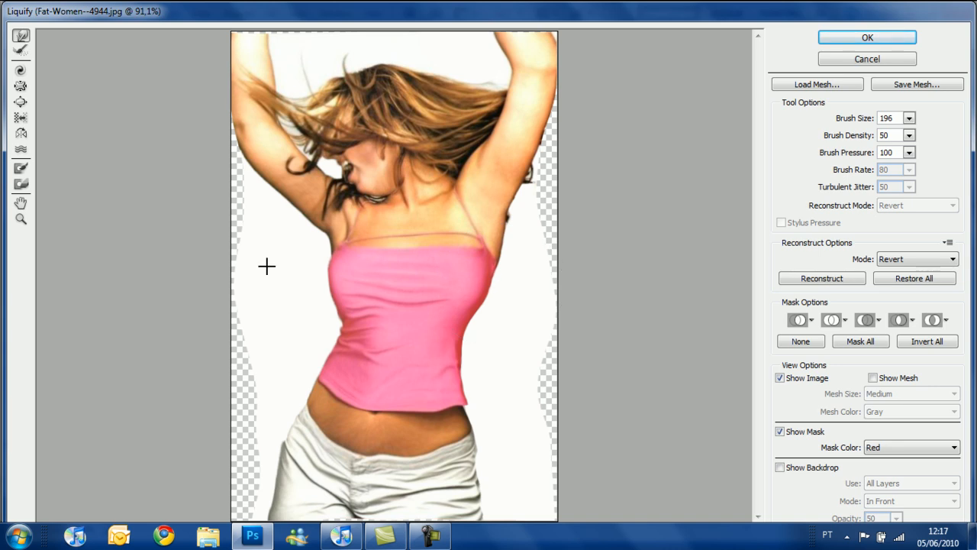
mouse_move(315, 389)
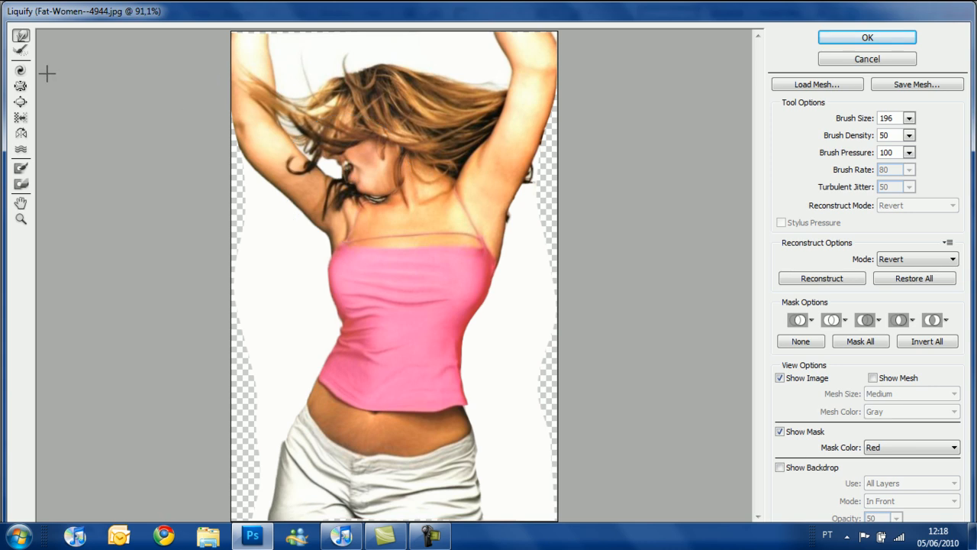
mouse_move(359, 113)
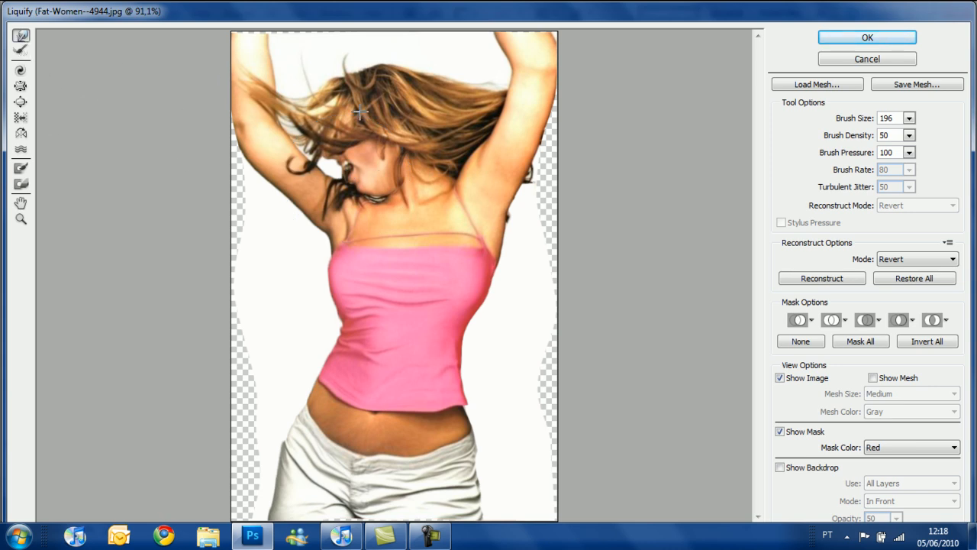
mouse_move(523, 376)
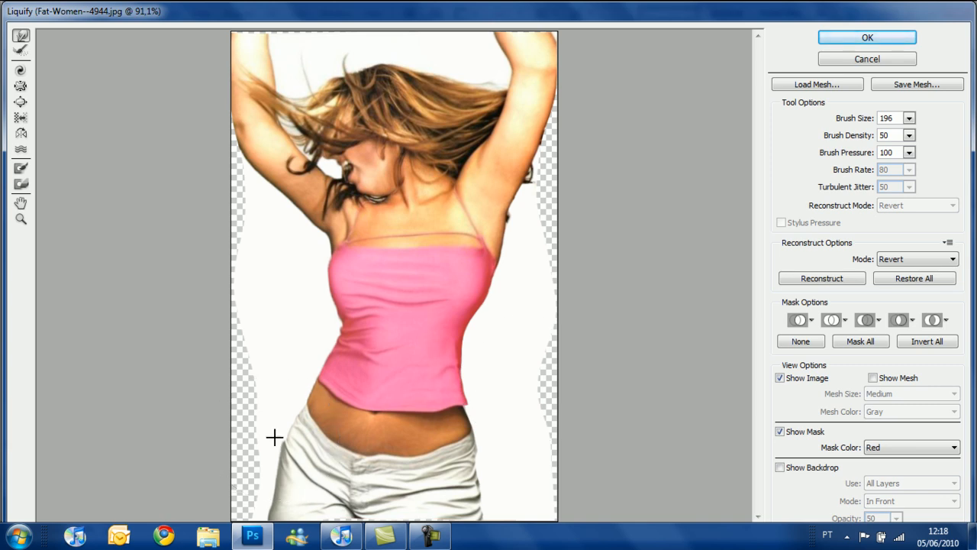
mouse_move(382, 197)
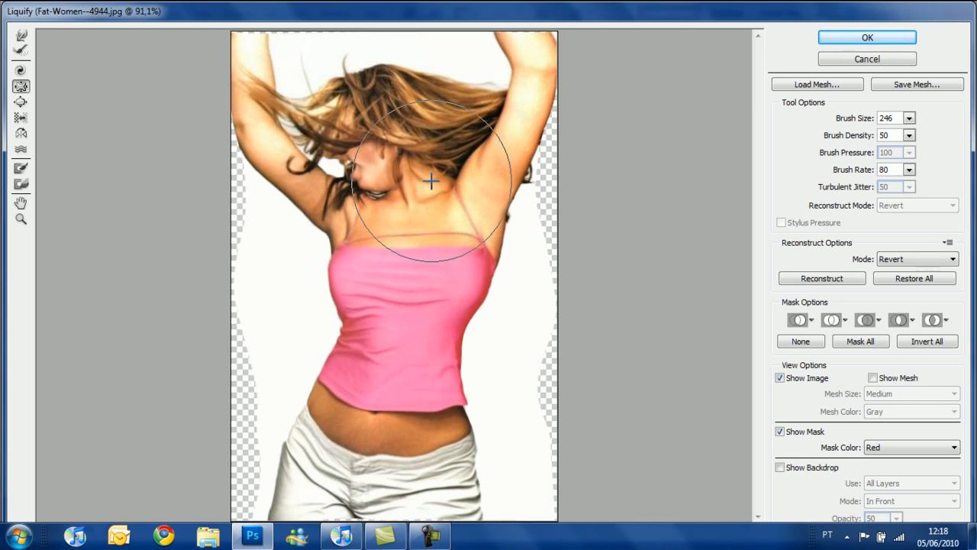
- Pucker the right shoulder near the neck and the right upper arm near the armpit
drag(431, 182, 365, 220)
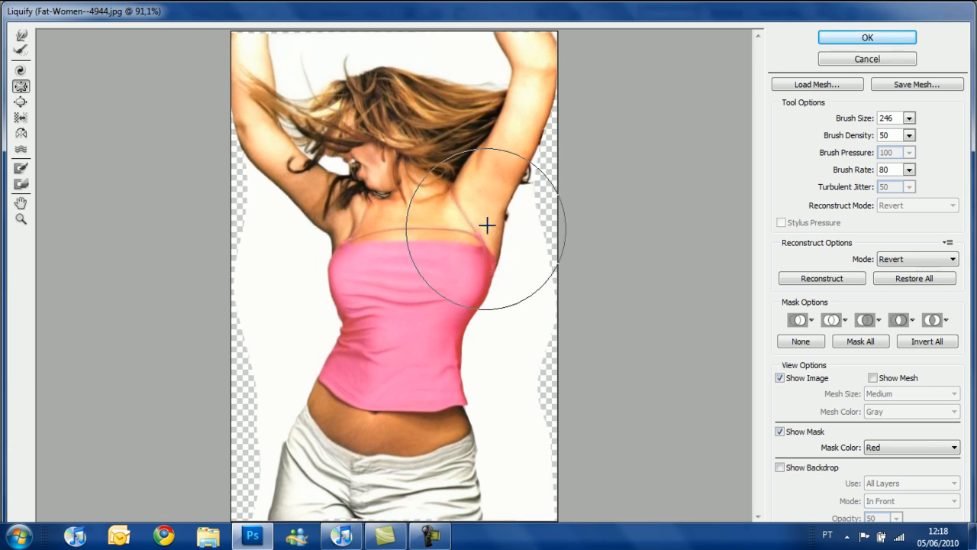
drag(487, 226, 366, 267)
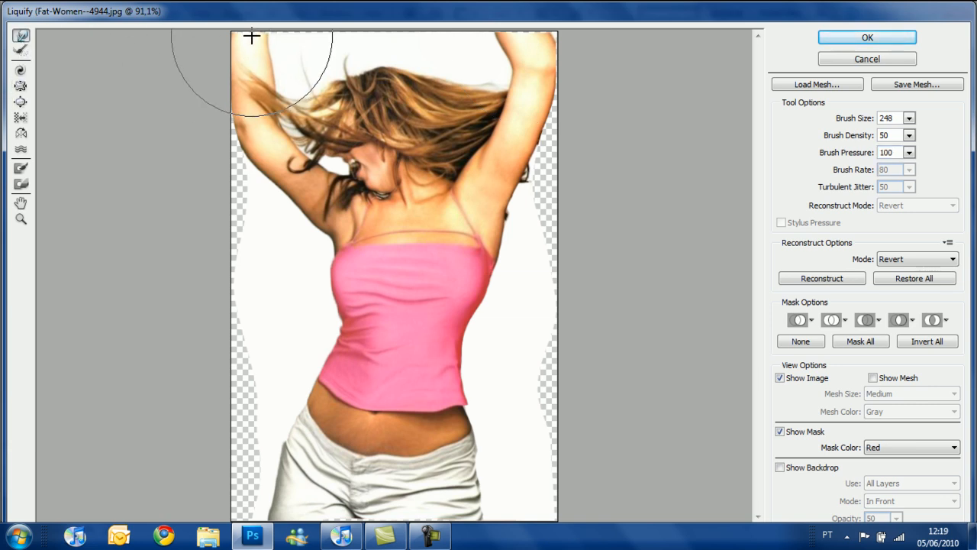
mouse_move(522, 33)
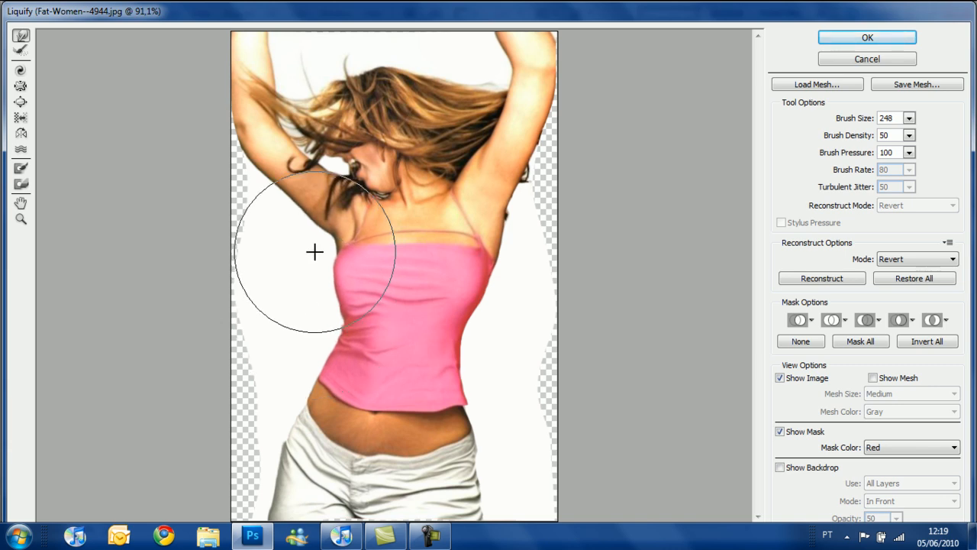
- Warp the left underarm, right side of the top and both waist sides inward
drag(315, 252, 517, 262)
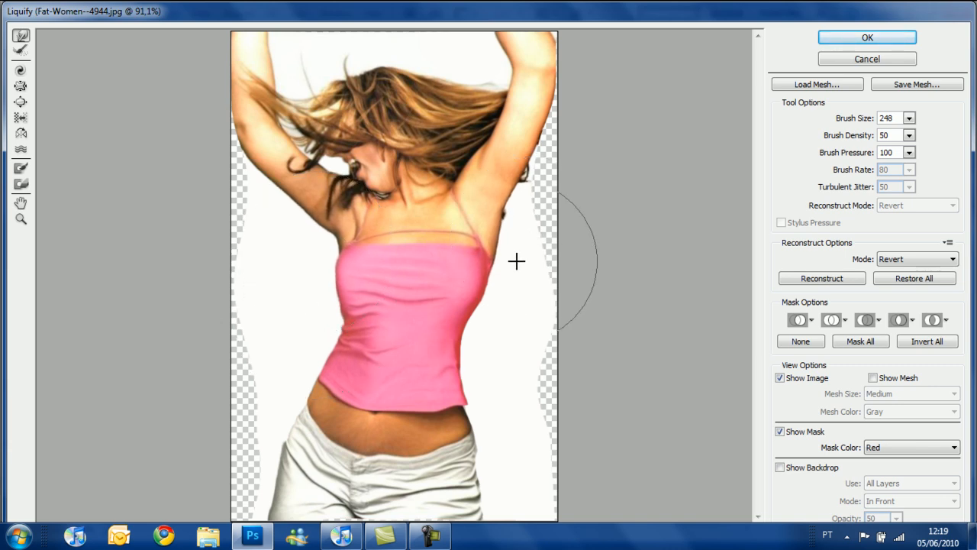
drag(516, 263, 501, 235)
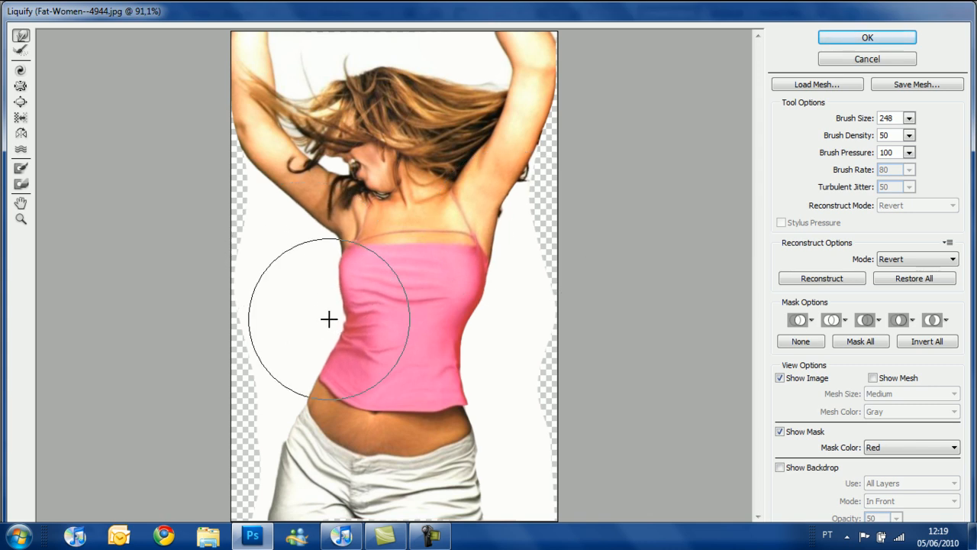
drag(329, 319, 491, 412)
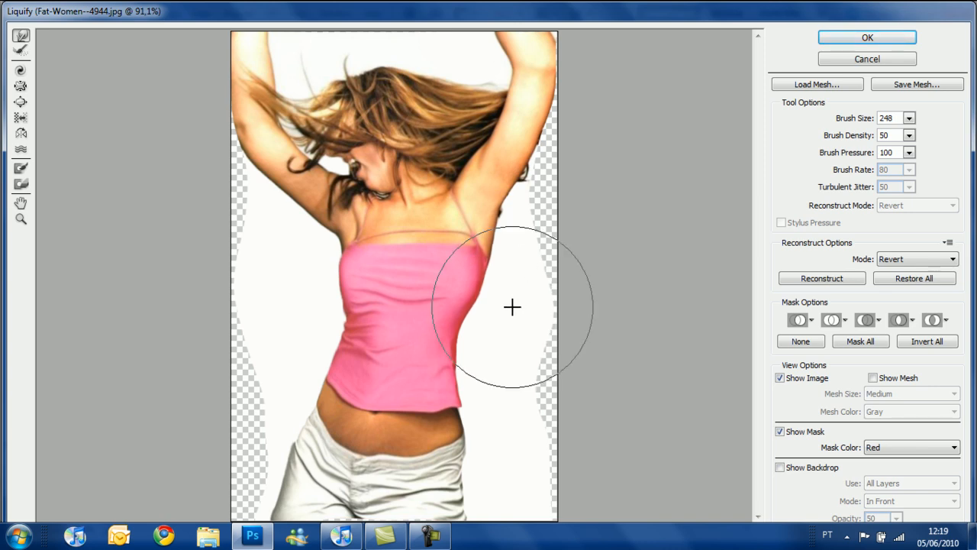
drag(512, 308, 547, 113)
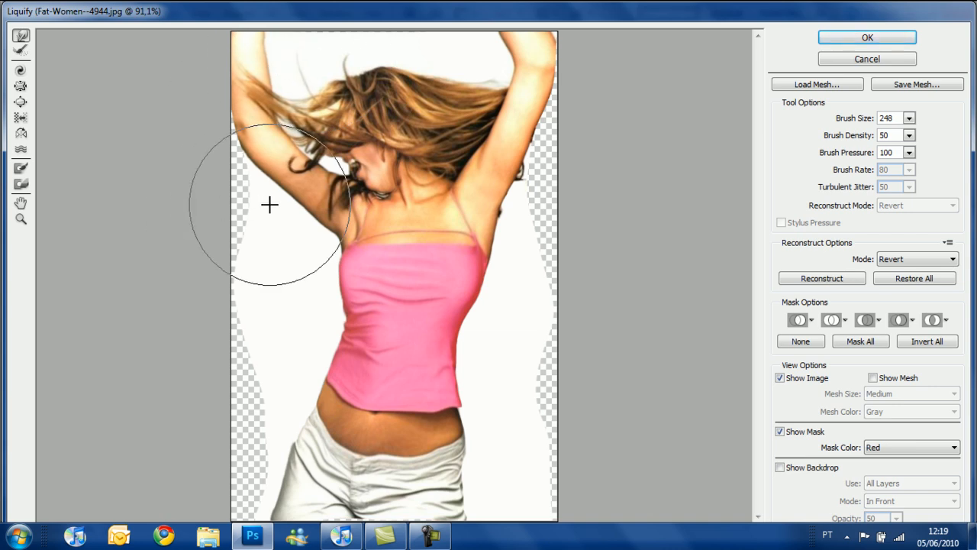
- Slim the raised left arm along its length and pull the left waist in further
drag(269, 205, 296, 122)
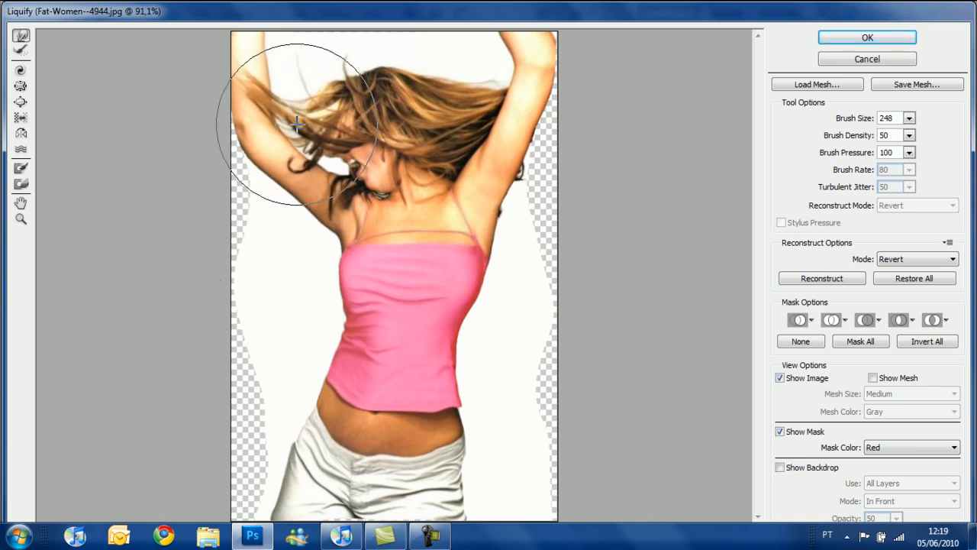
drag(296, 122, 290, 223)
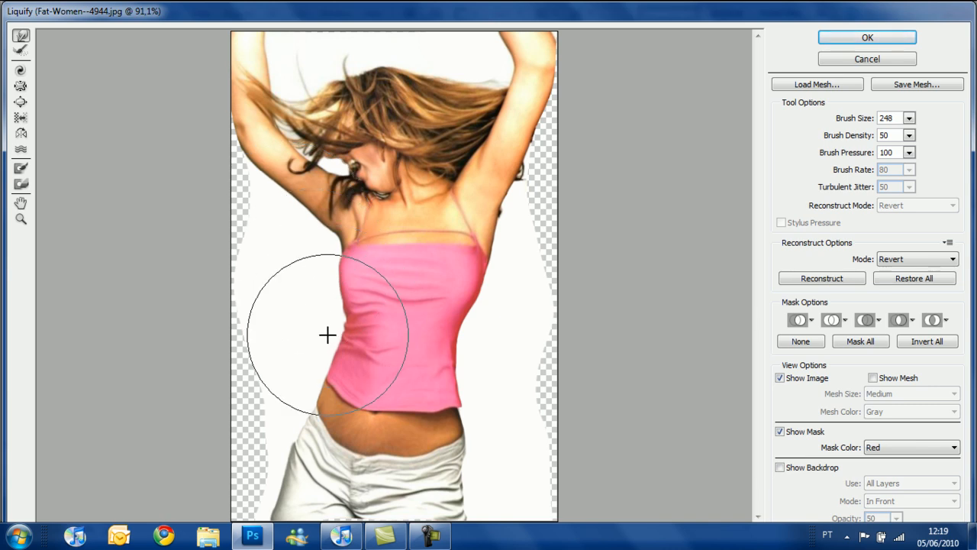
drag(327, 335, 461, 334)
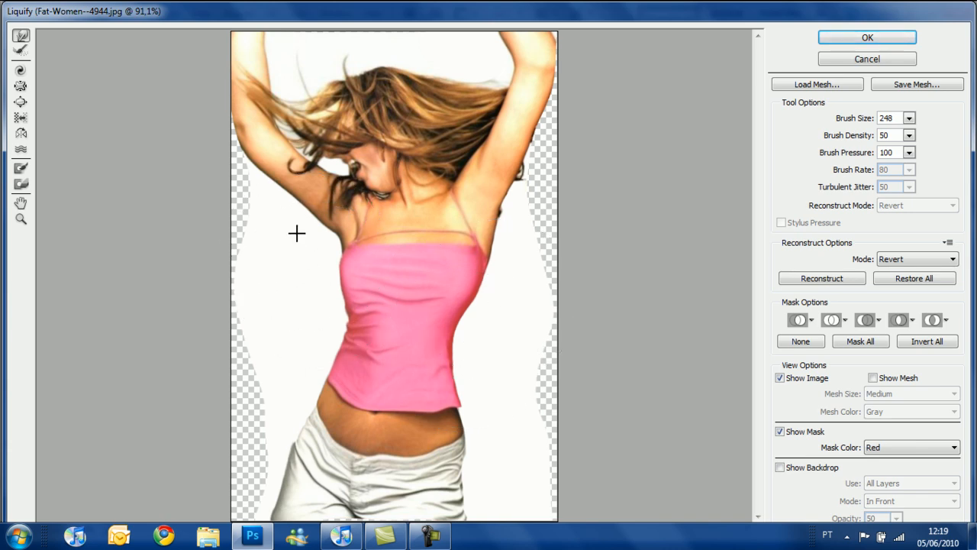
mouse_move(282, 64)
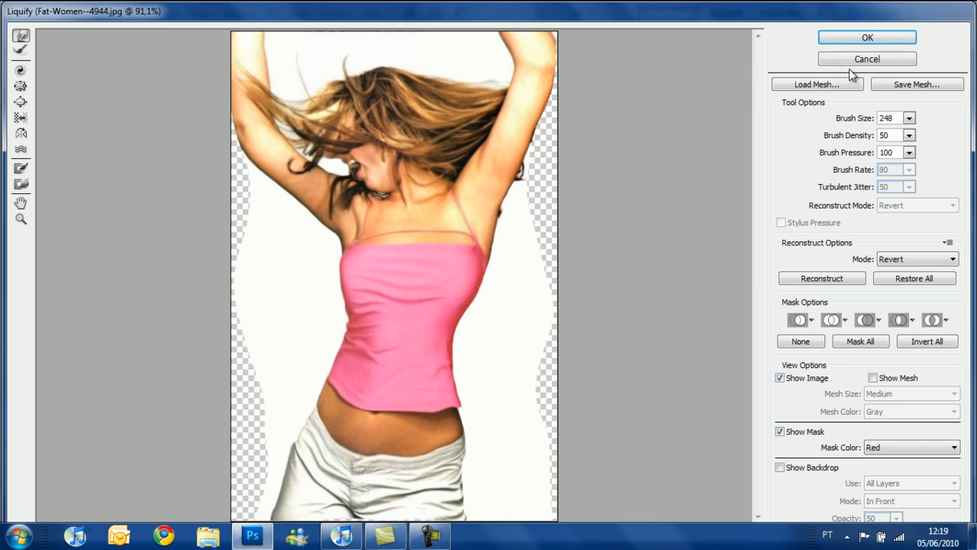
- Apply the Liquify result and show the slimmed layer with the Background copy turned on
click(868, 37)
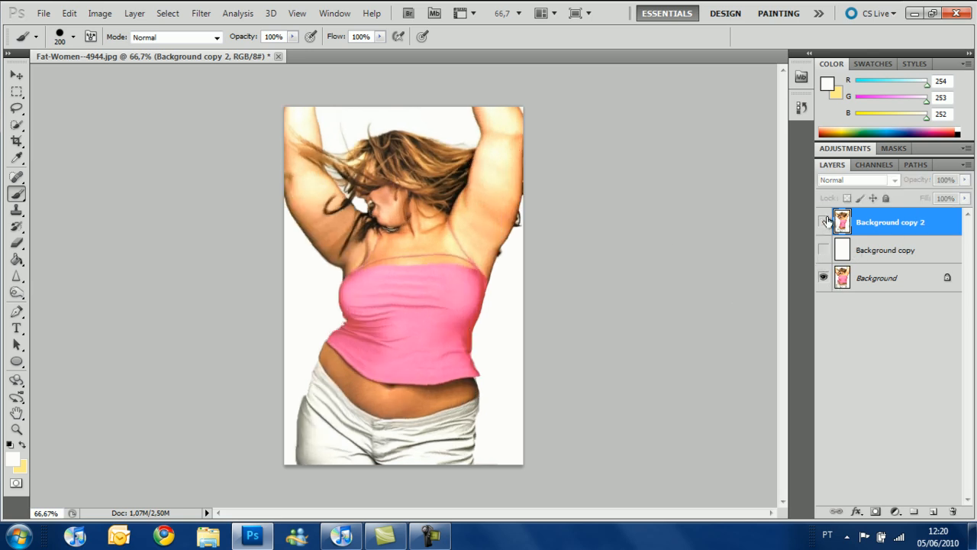
click(823, 223)
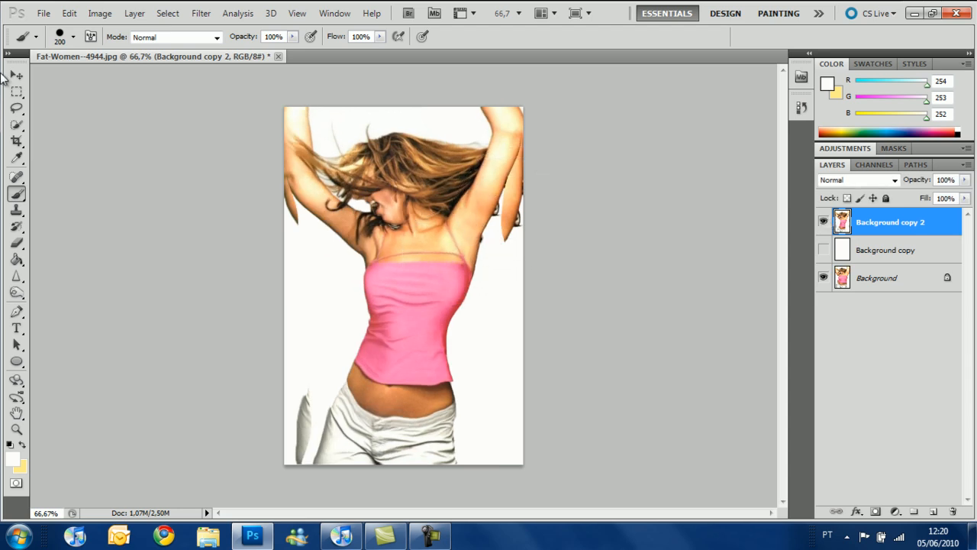
click(17, 75)
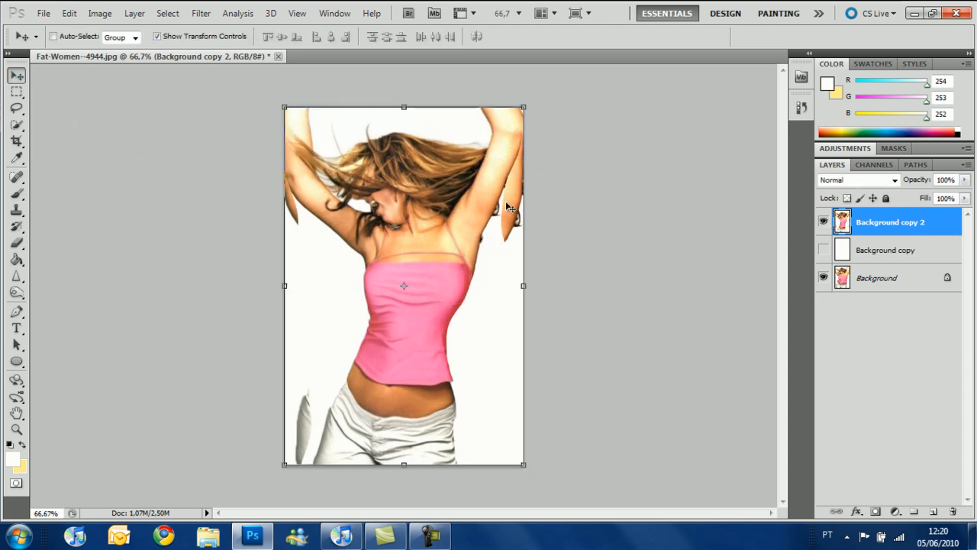
click(823, 250)
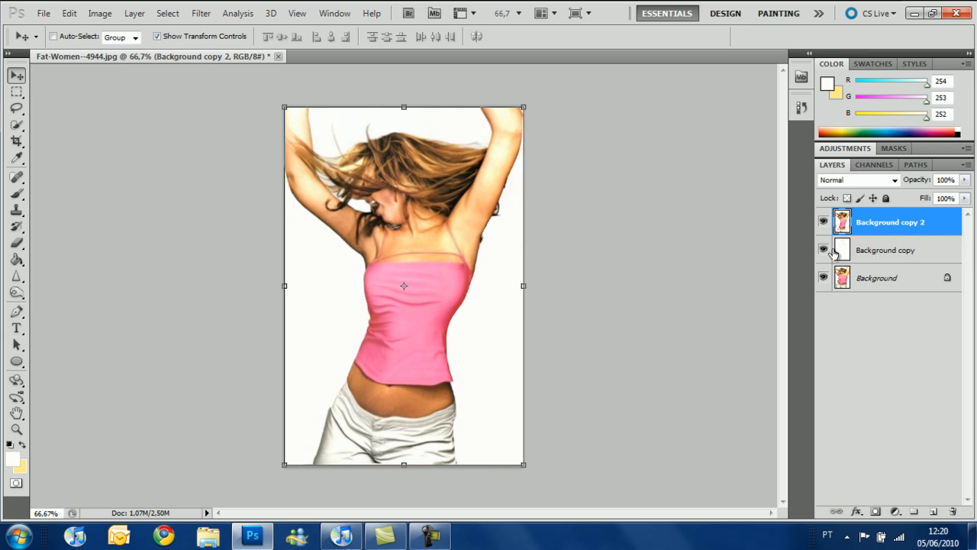
click(823, 251)
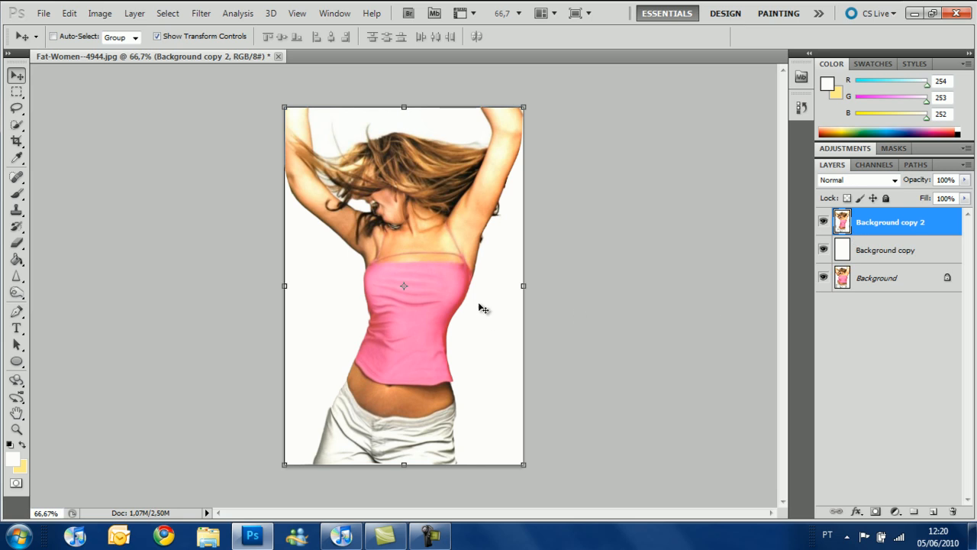
mouse_move(391, 479)
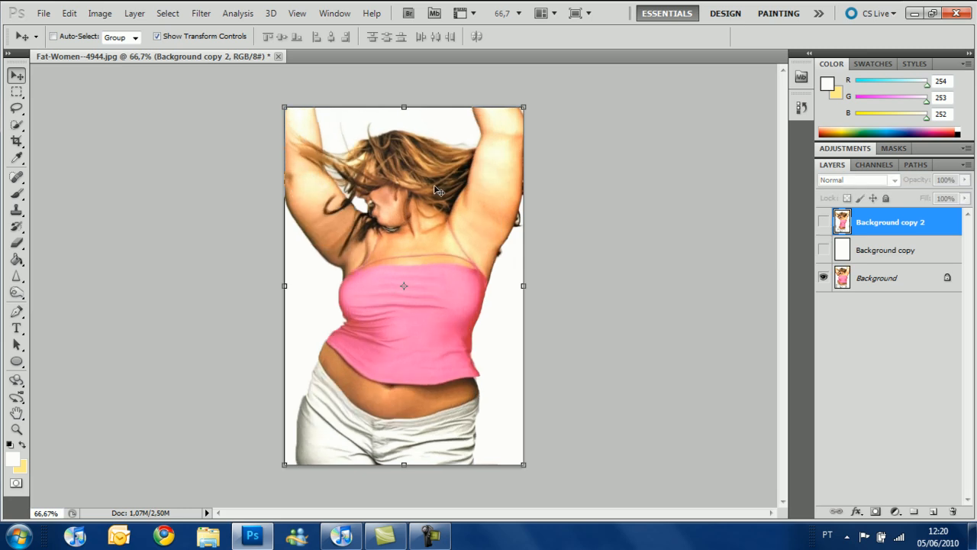
- Toggle the slimmed layer to compare with the original, then hide the Background layer
click(823, 222)
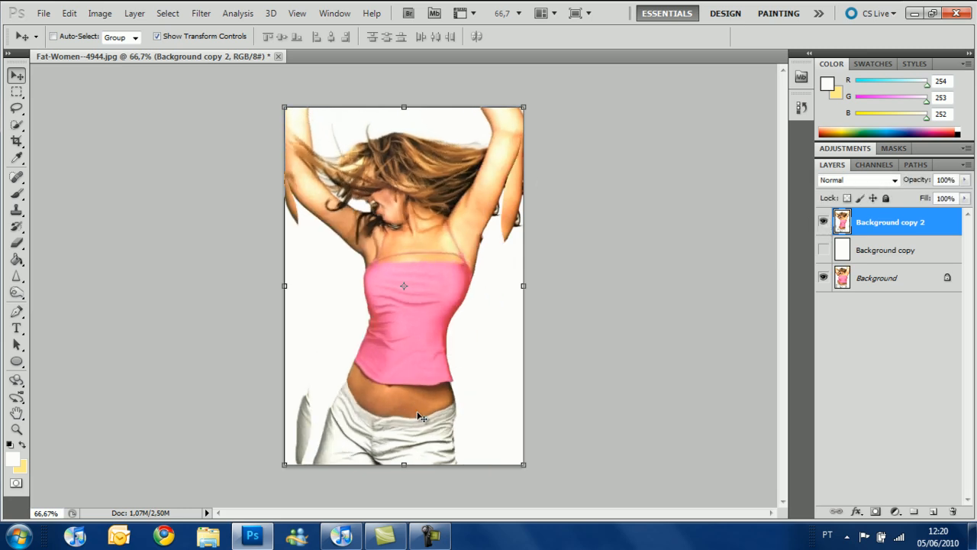
click(822, 222)
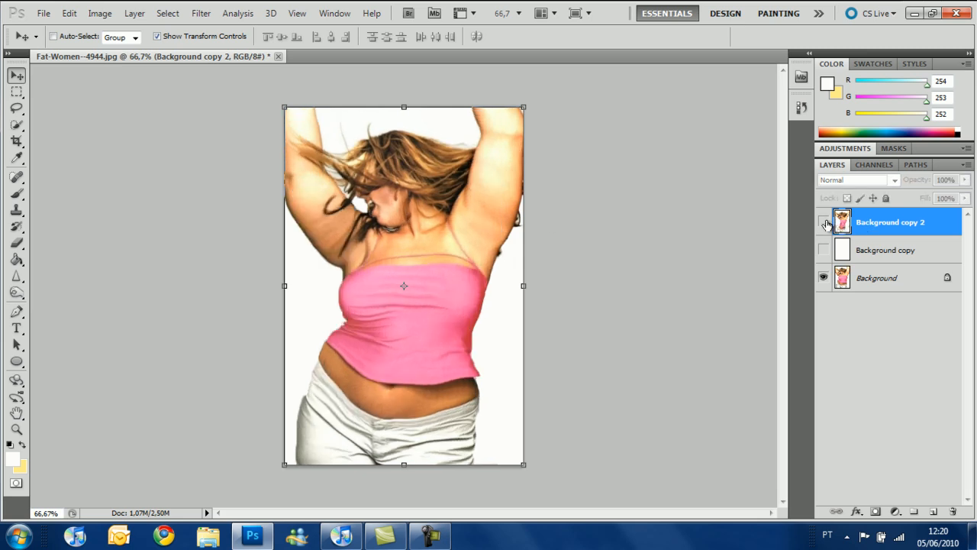
click(823, 223)
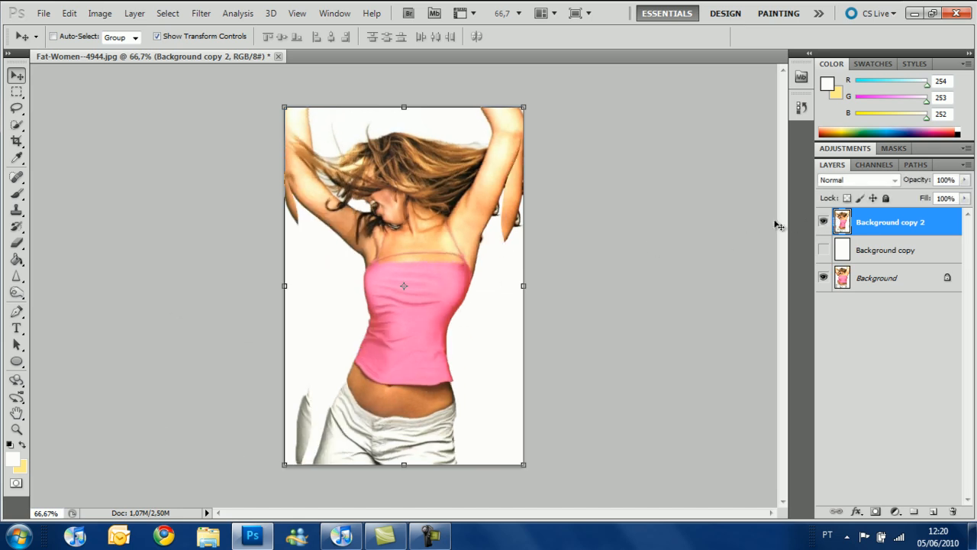
click(823, 278)
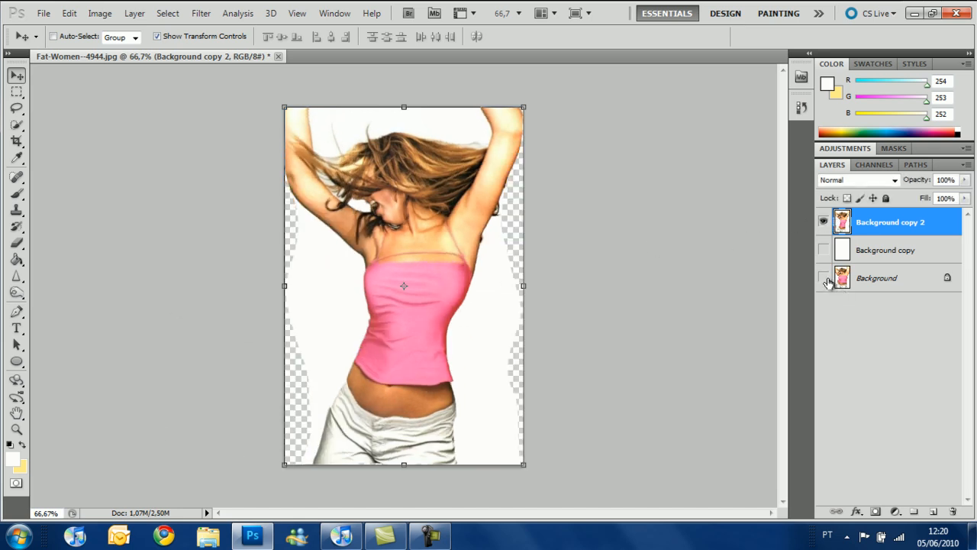
- Compare the slimmed layer against the original again and re-enable the Background copy beneath it
click(823, 251)
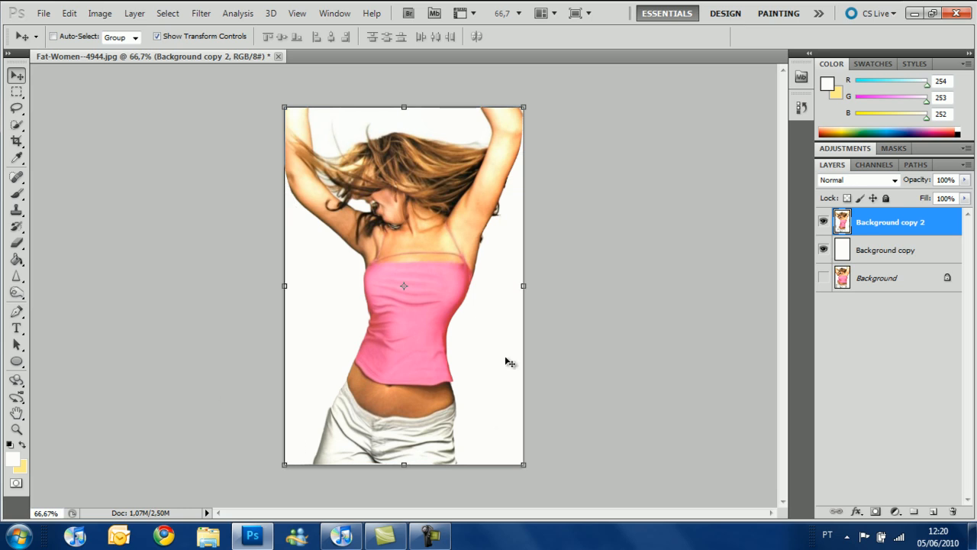
mouse_move(361, 338)
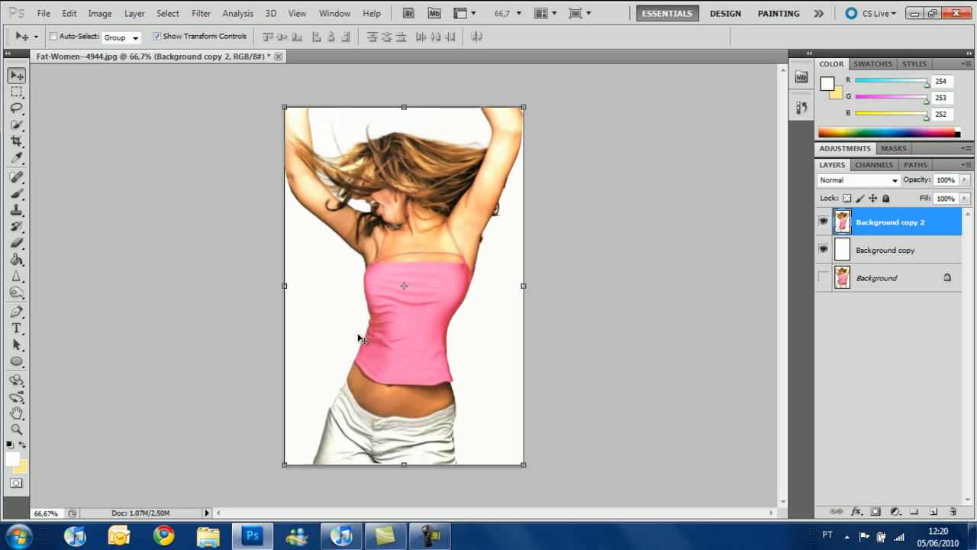
mouse_move(274, 362)
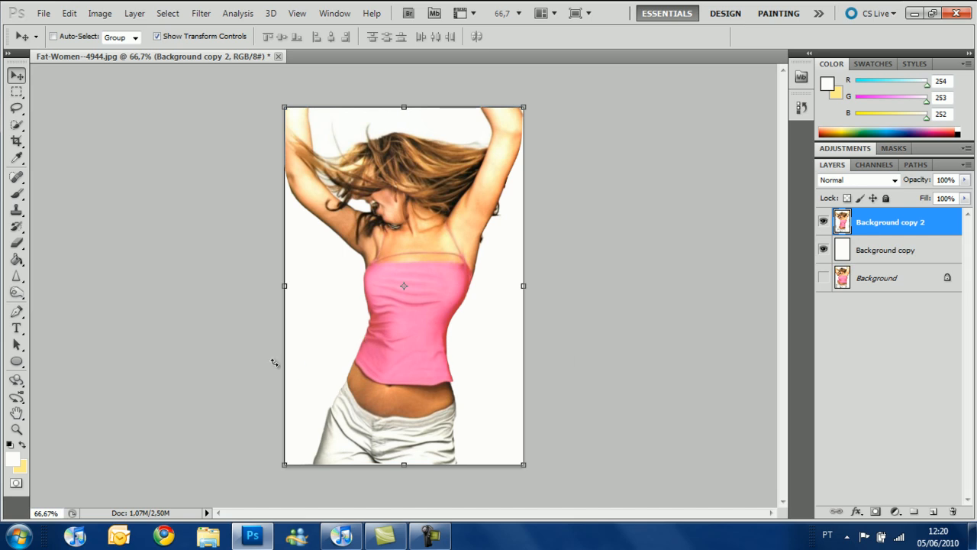
mouse_move(574, 296)
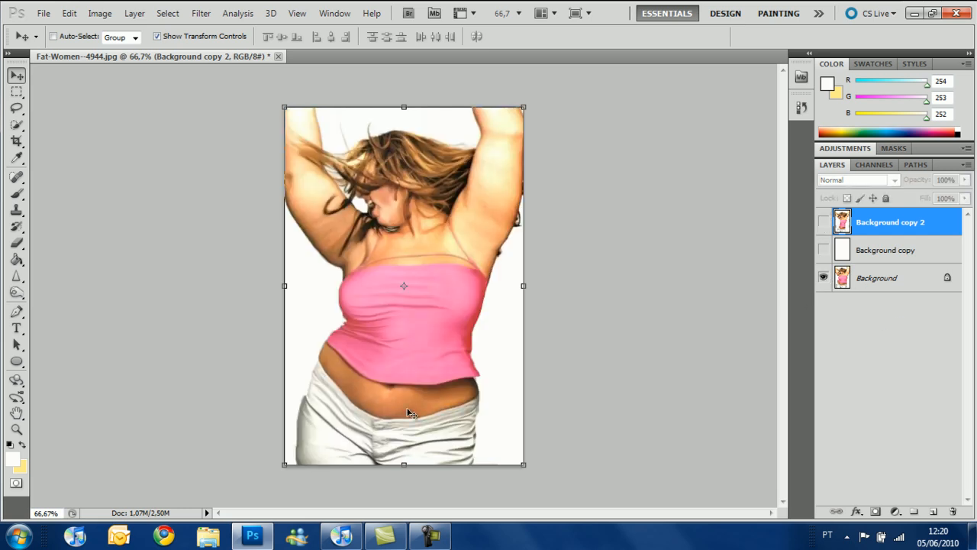
click(823, 221)
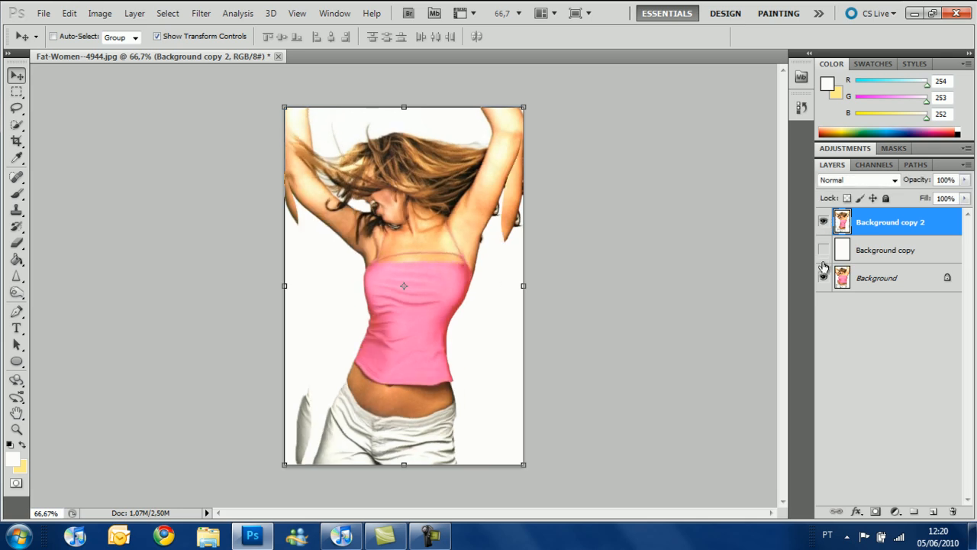
click(823, 250)
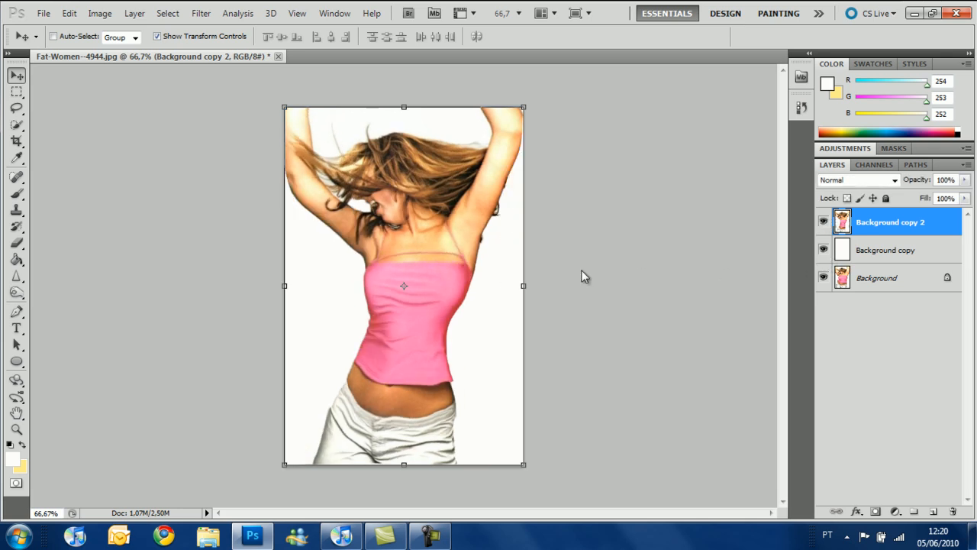
mouse_move(491, 252)
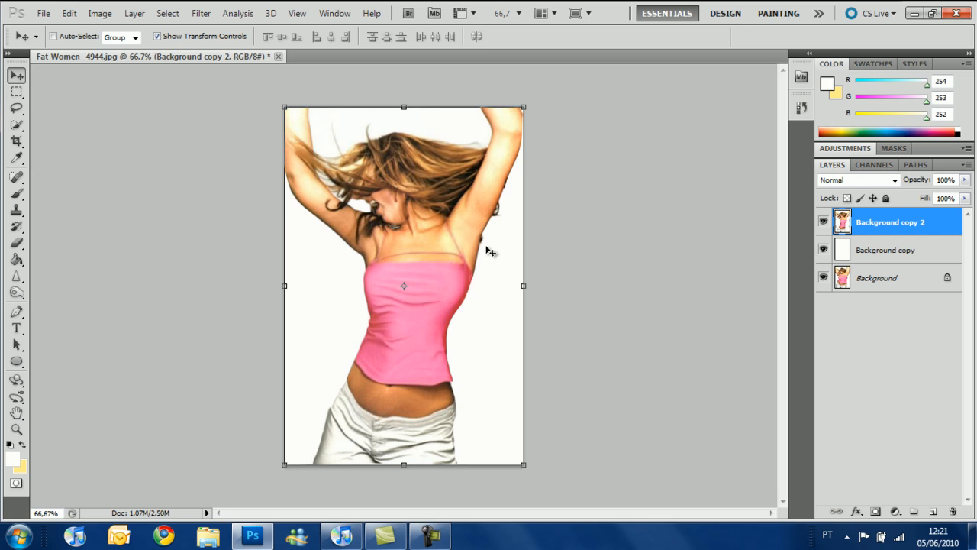
mouse_move(482, 241)
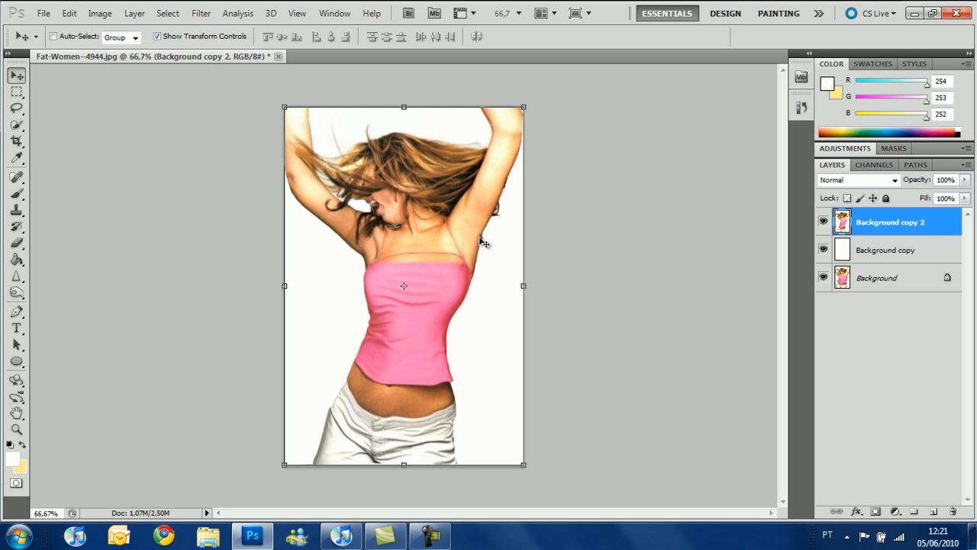